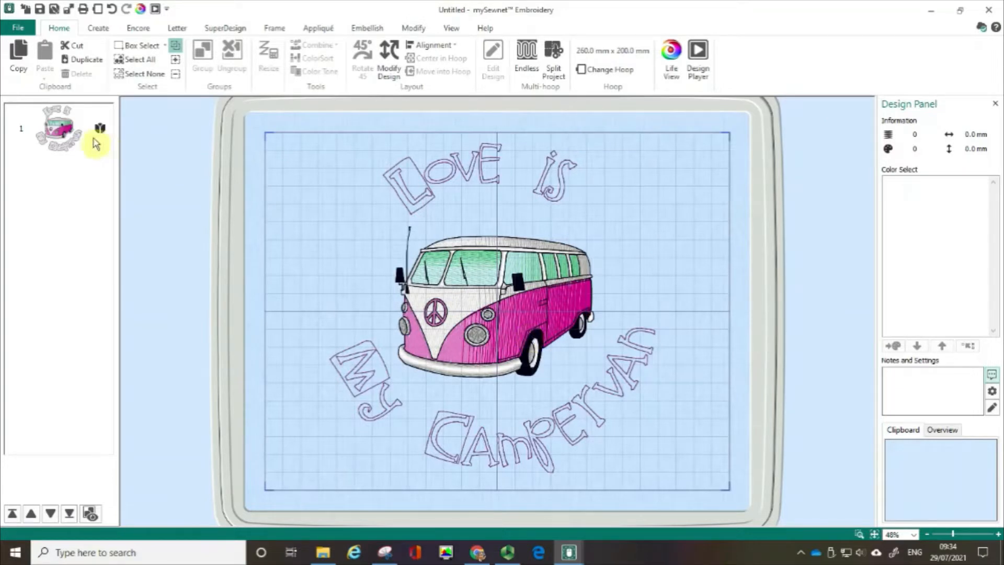
mouse_move(96, 143)
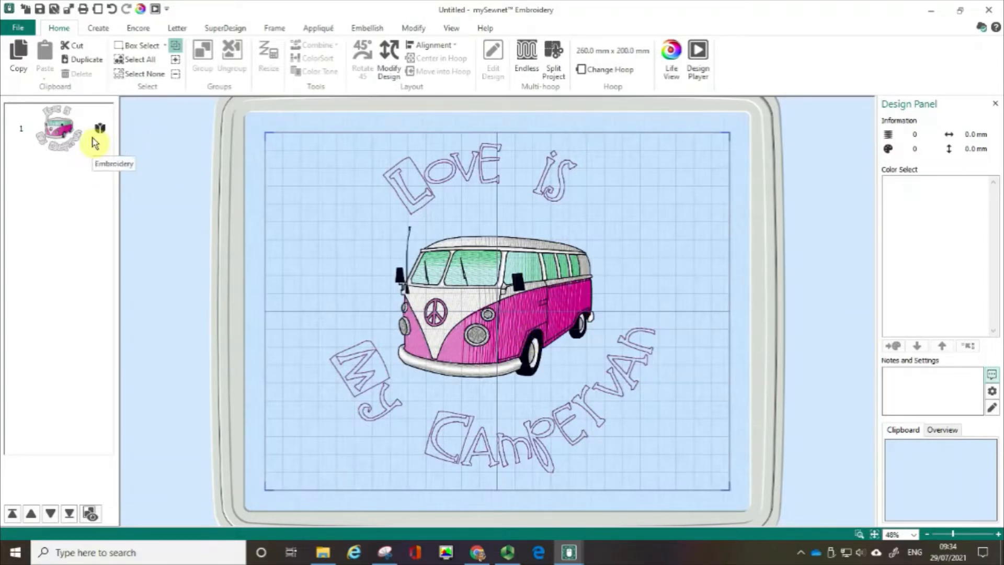
Step: Select the 'Love is my Campervan' design thumbnail to show its 10-colour details
left_click(55, 130)
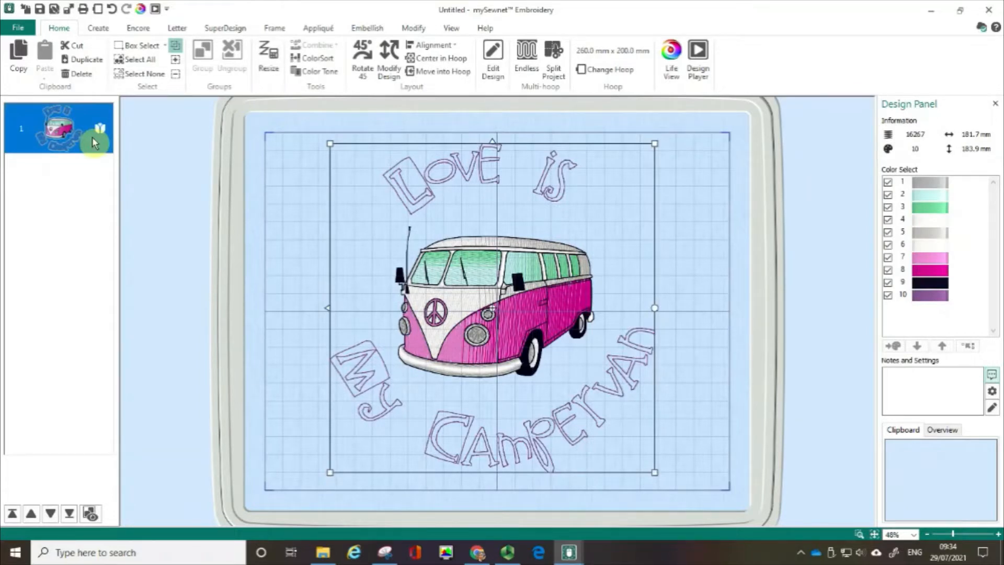
mouse_move(673, 348)
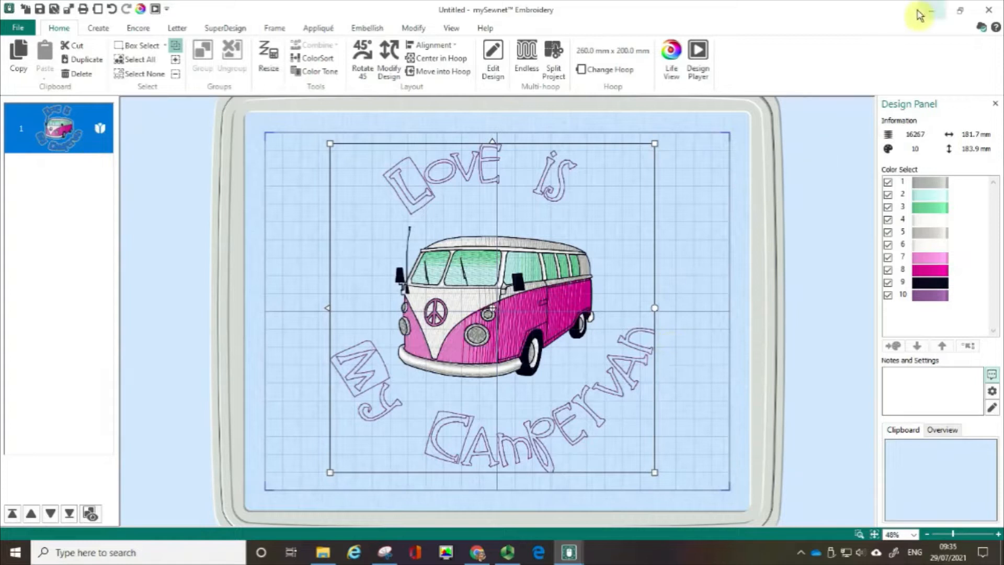
mouse_move(929, 13)
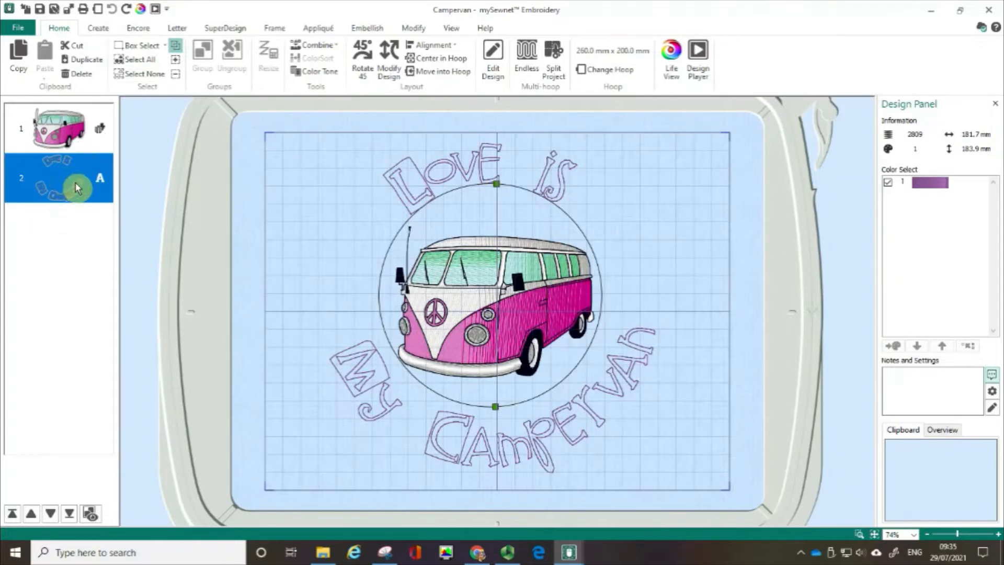
mouse_move(99, 185)
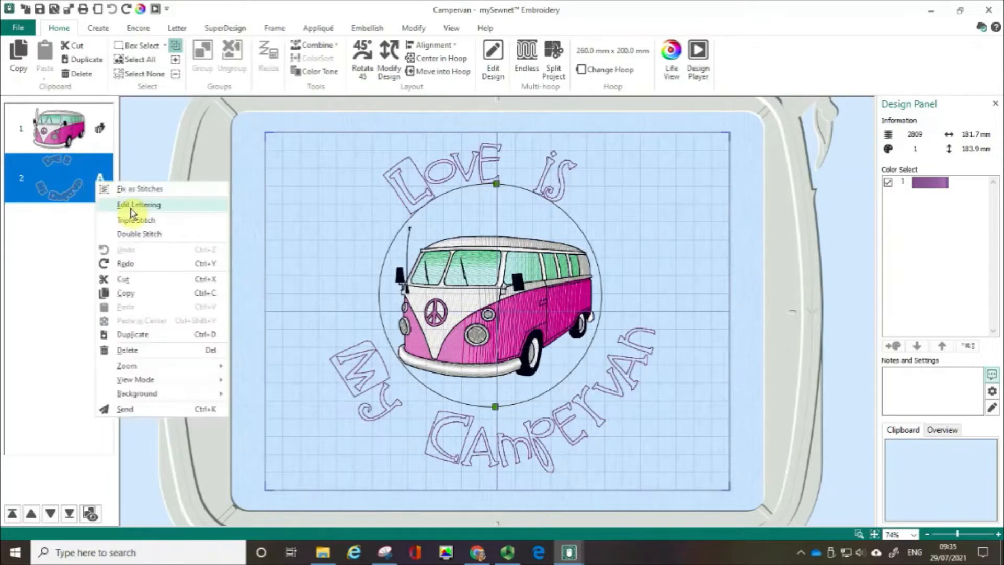
Step: Edit the lettering text to read 'Campervan' and 'Company'
left_click(139, 205)
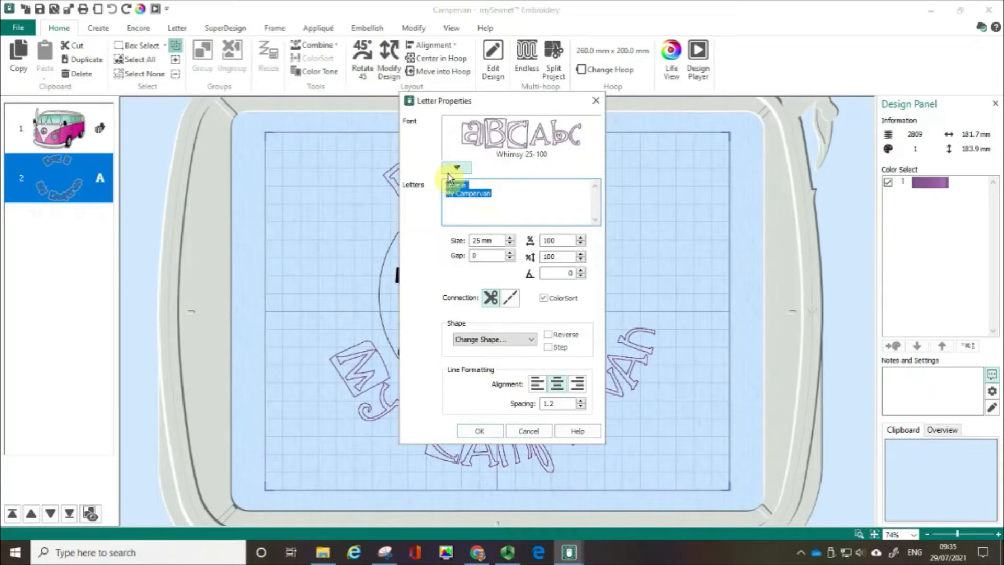
type("Camper")
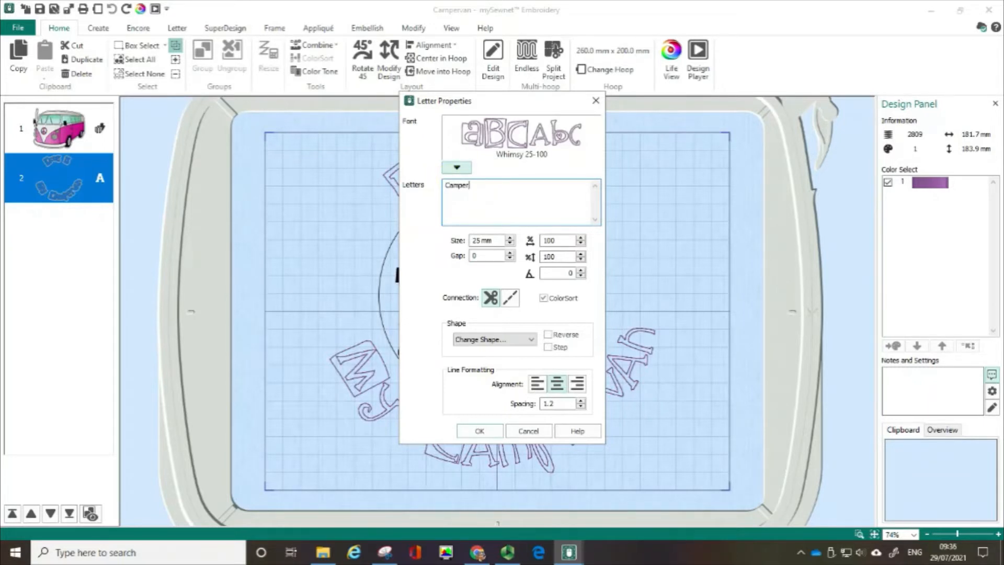
type("van")
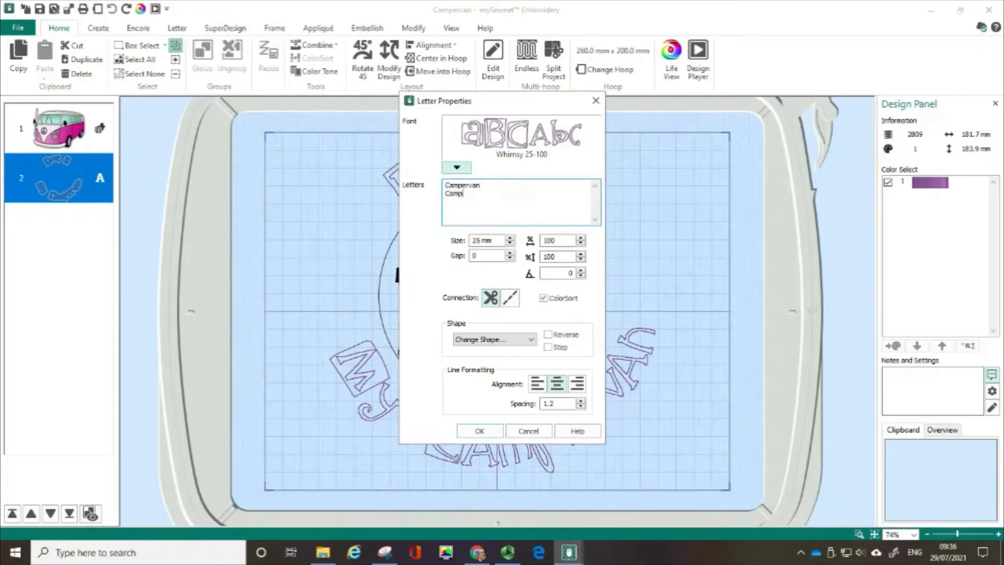
type("any")
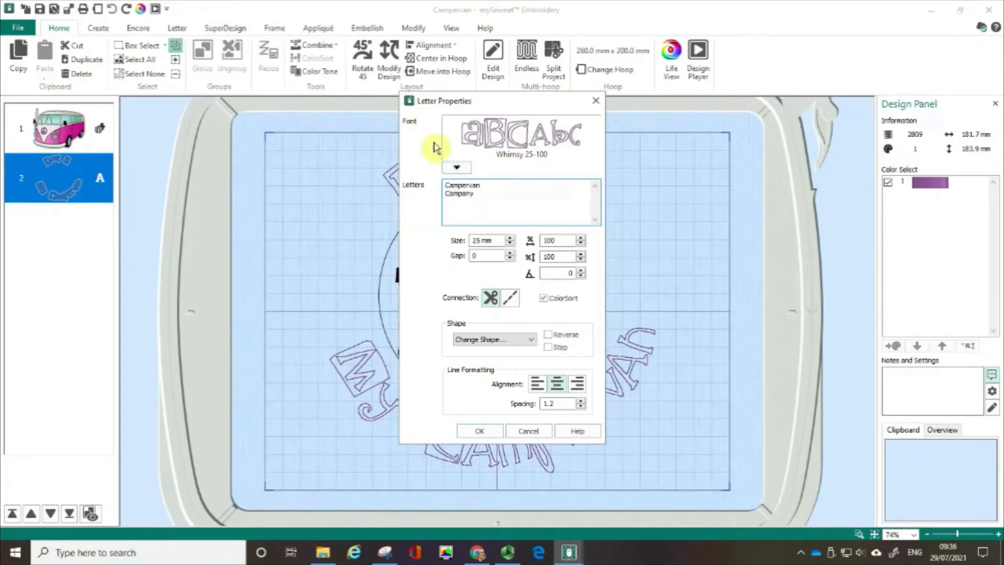
Step: Set the lettering font to Hand Crafted 20-75mm and apply
left_click(456, 167)
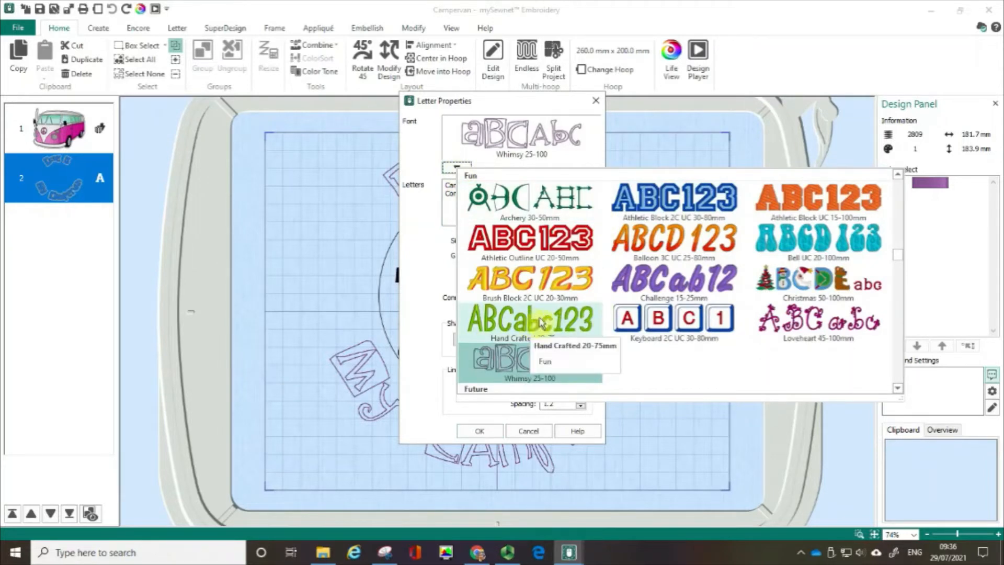
left_click(529, 318)
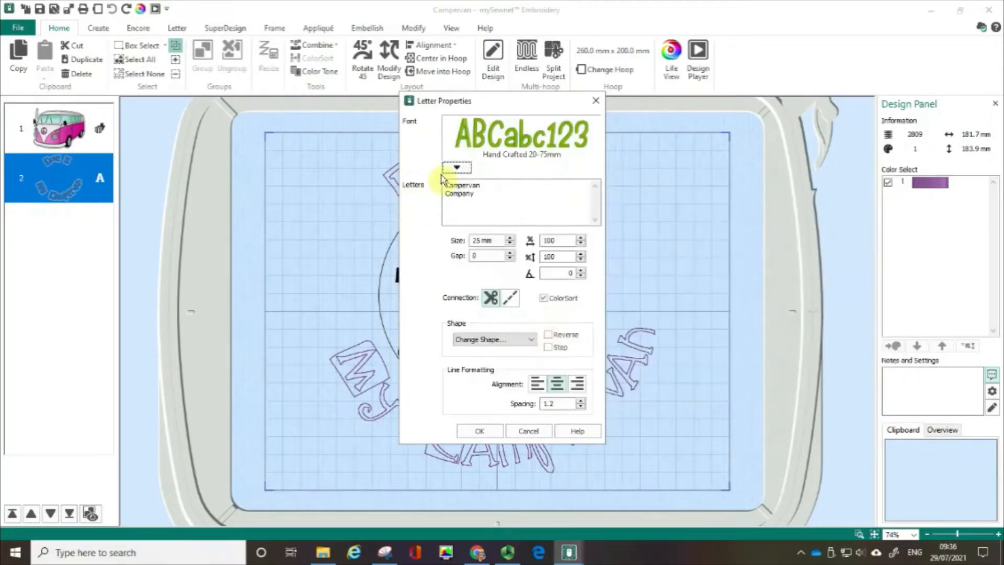
left_click(479, 430)
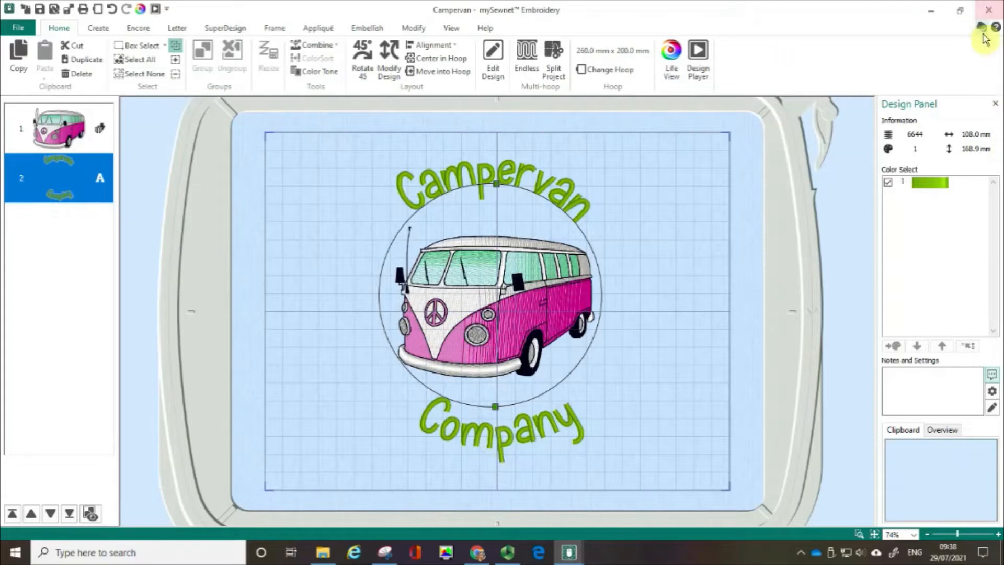
mouse_move(983, 28)
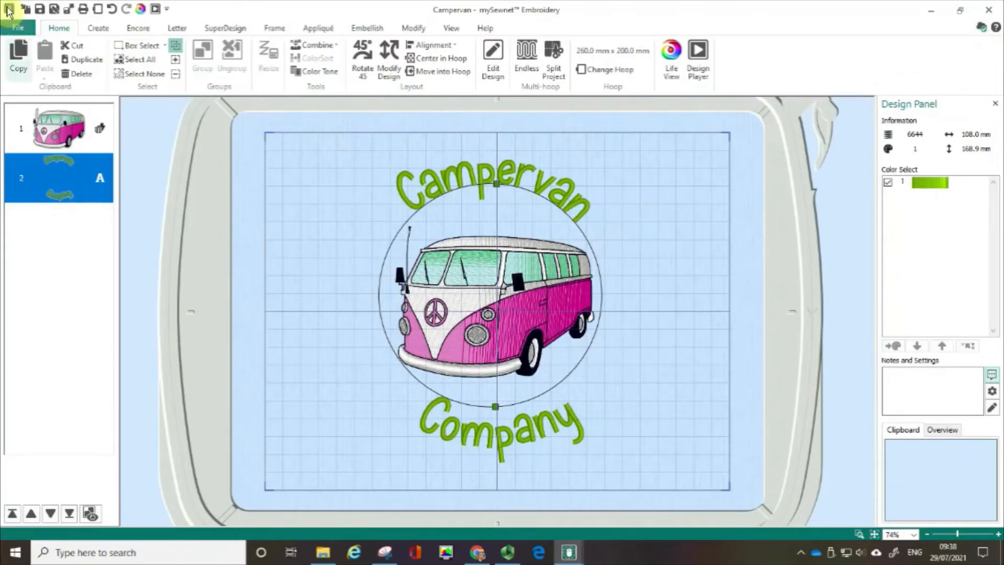
mouse_move(21, 28)
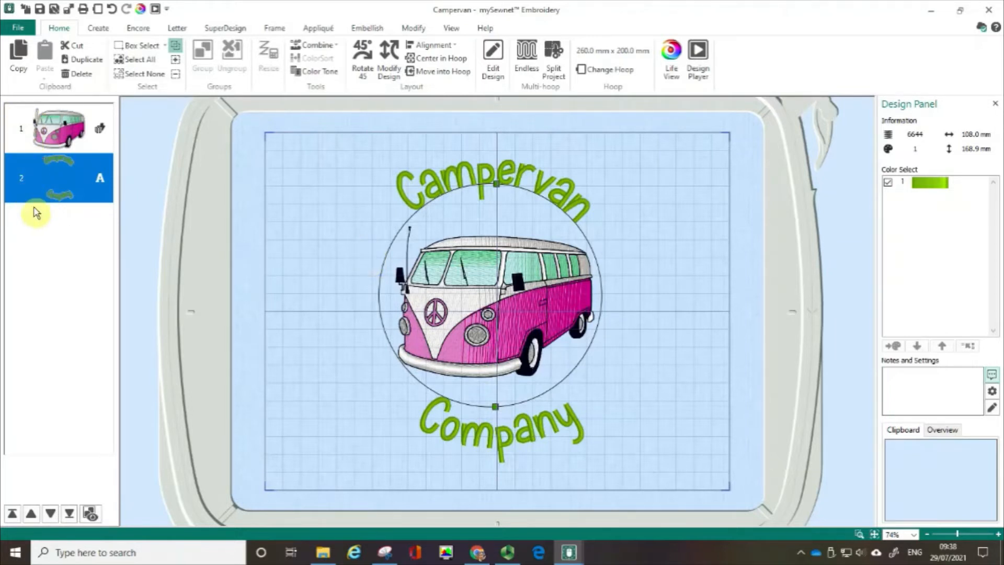
mouse_move(221, 243)
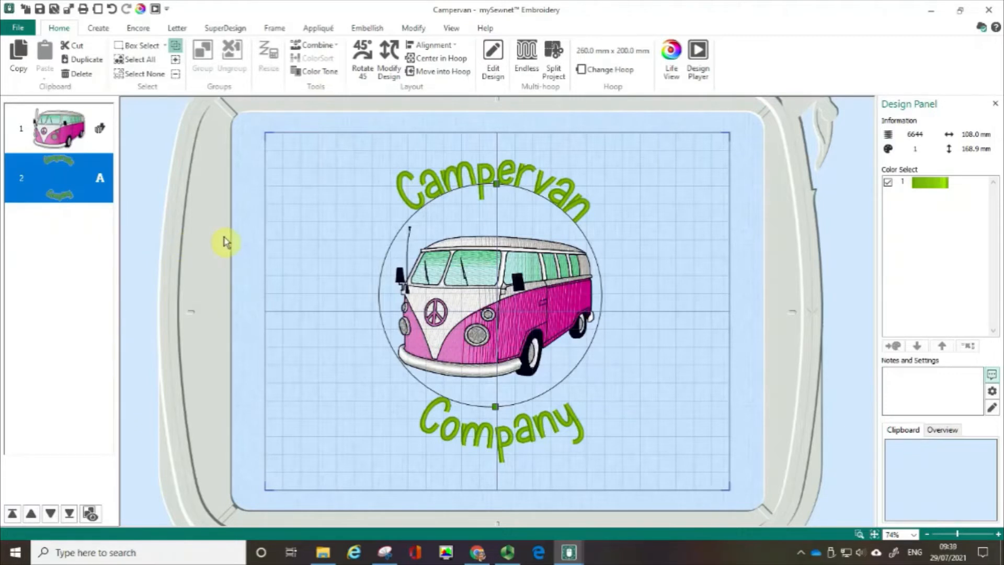
mouse_move(27, 161)
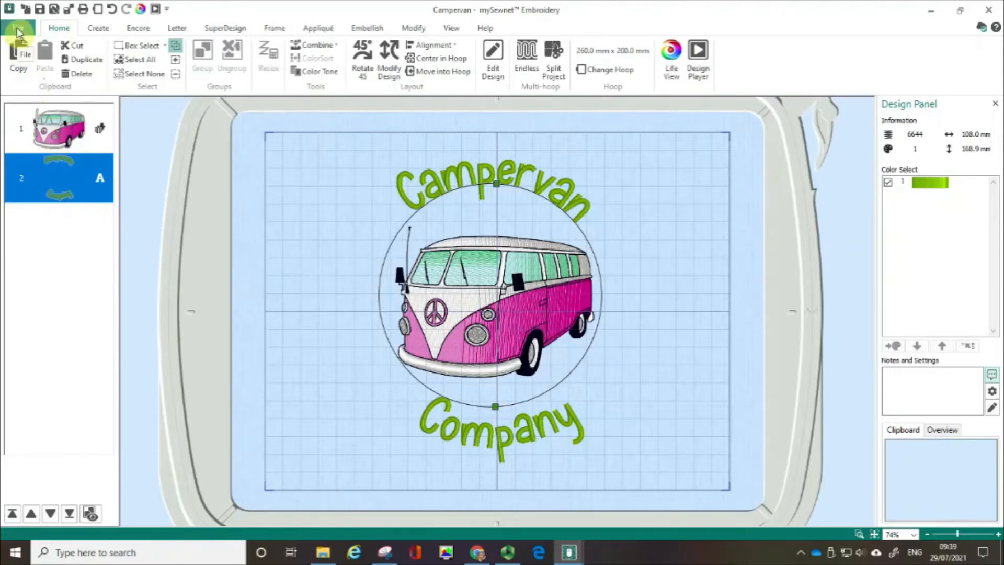
Step: Open the File page showing Campervan.vp4 among recent projects
left_click(17, 27)
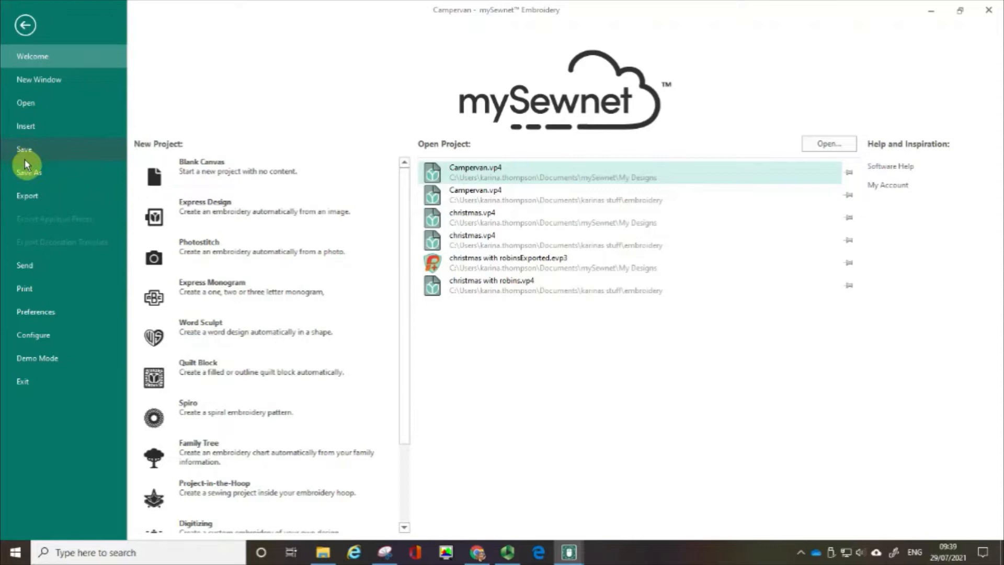
mouse_move(27, 170)
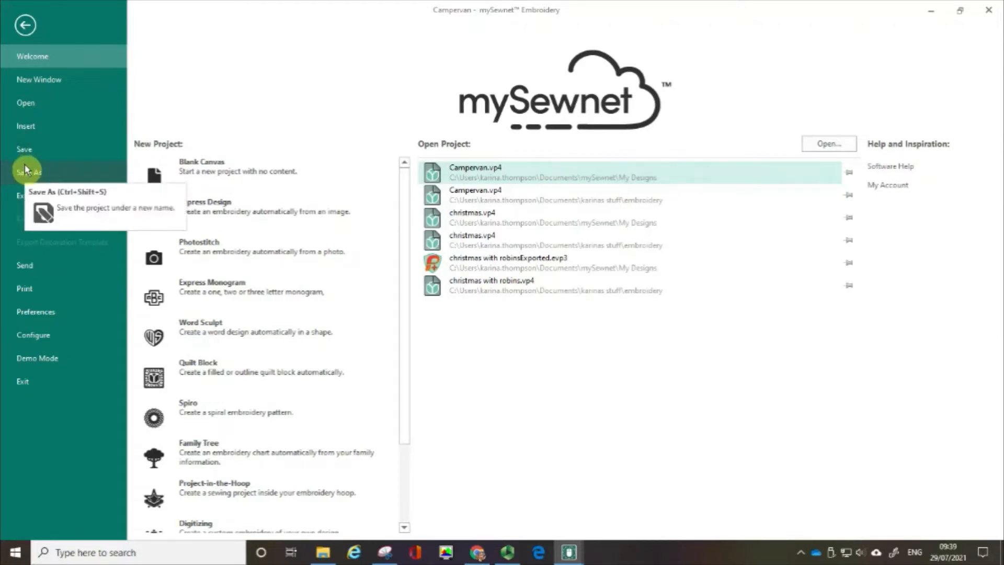
mouse_move(452, 18)
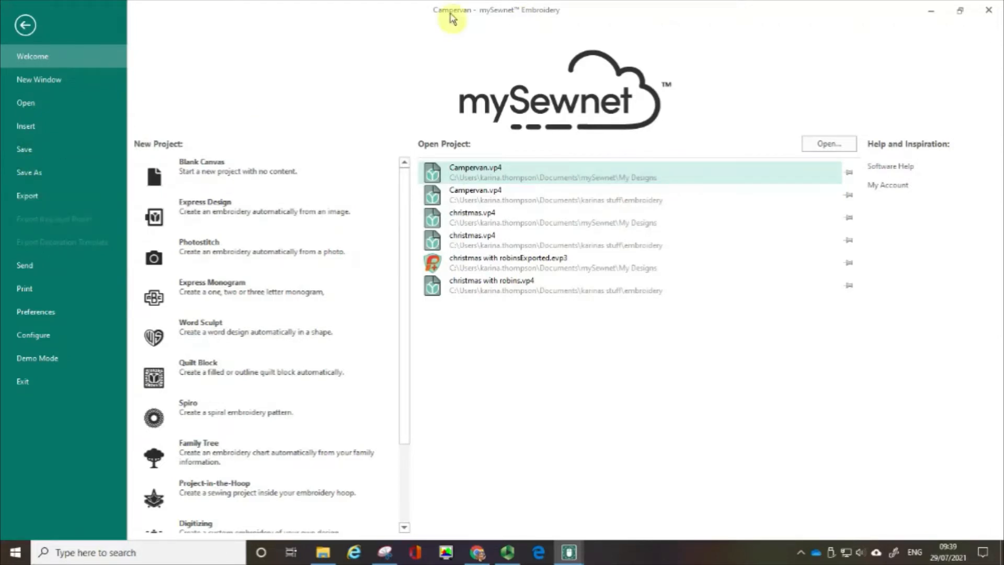
mouse_move(447, 16)
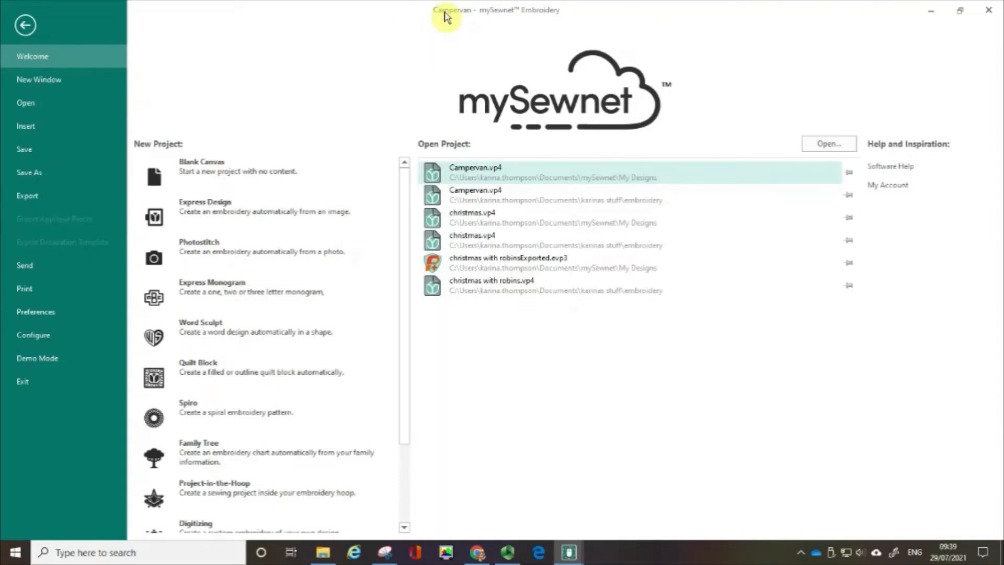
mouse_move(11, 203)
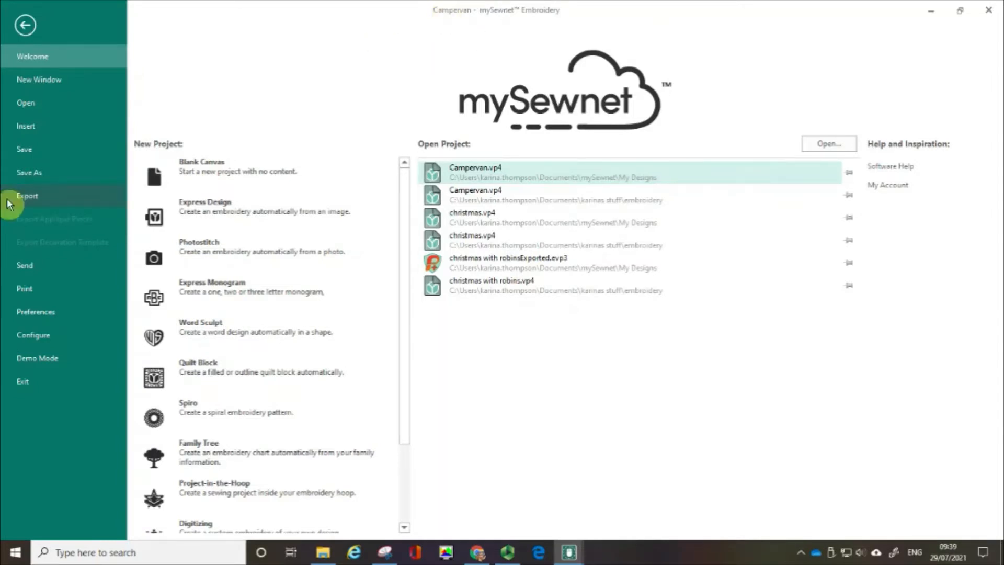
mouse_move(23, 152)
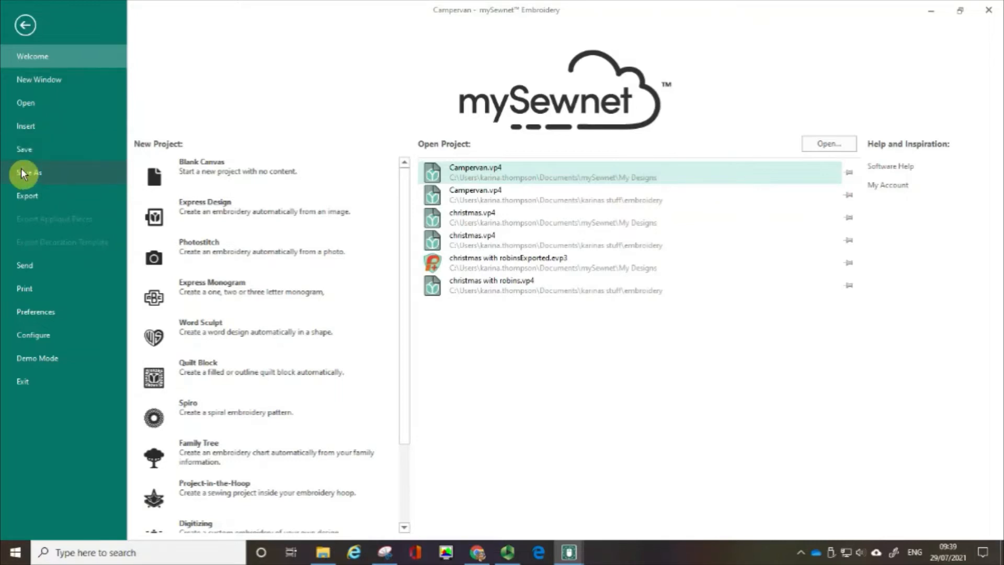
mouse_move(23, 173)
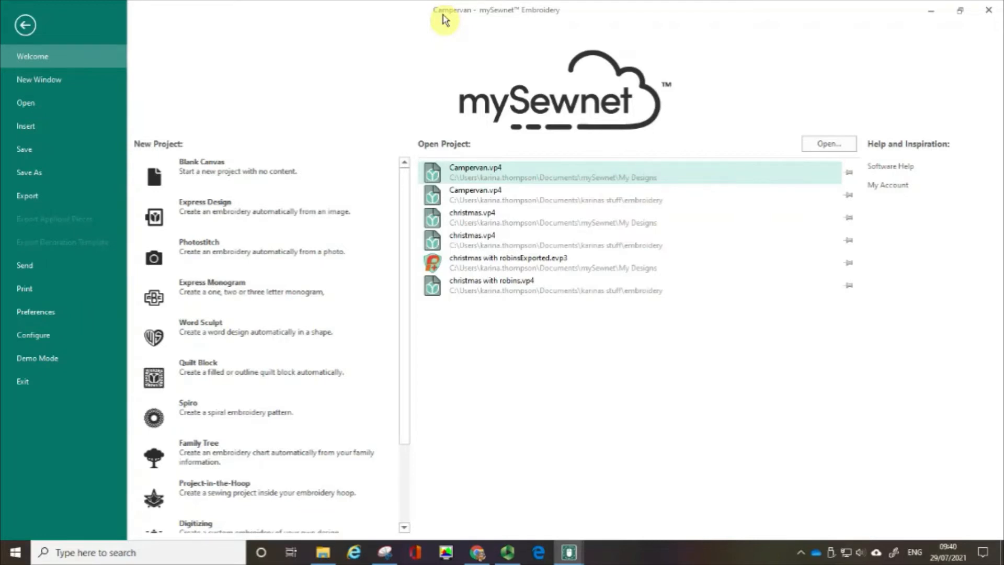
mouse_move(51, 179)
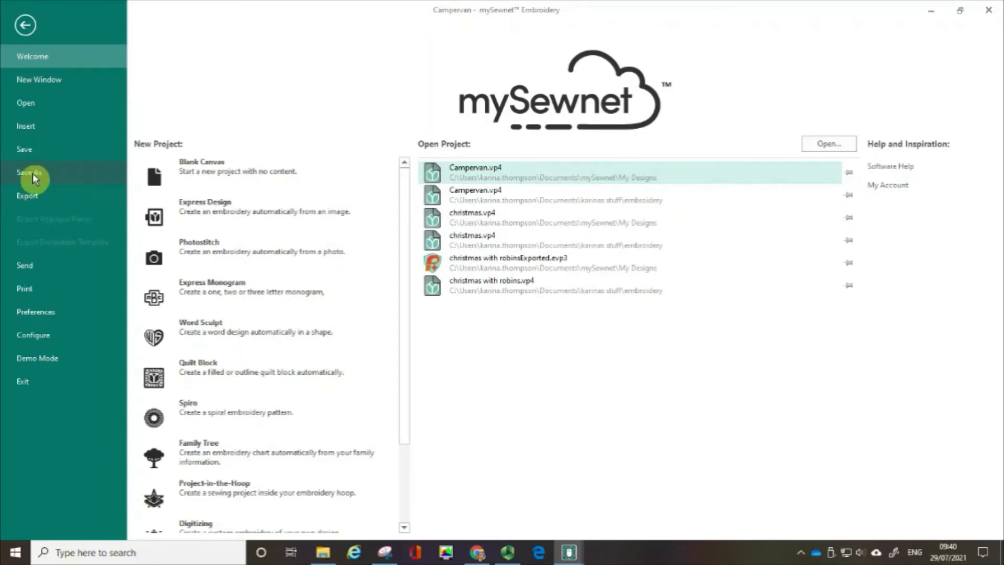
Step: Save the project as 'Campervan Company.vp4' after checking the file types
left_click(26, 171)
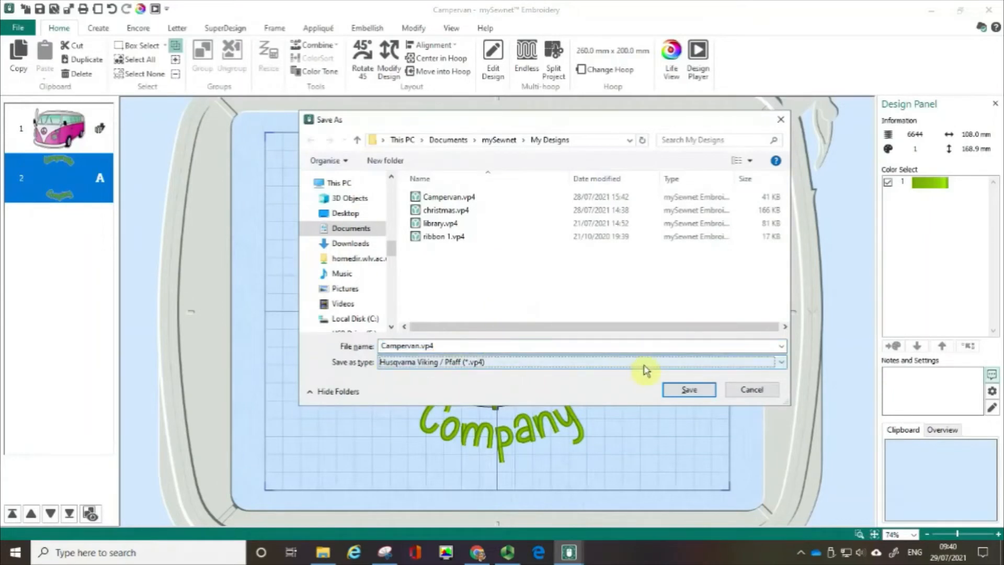
mouse_move(767, 368)
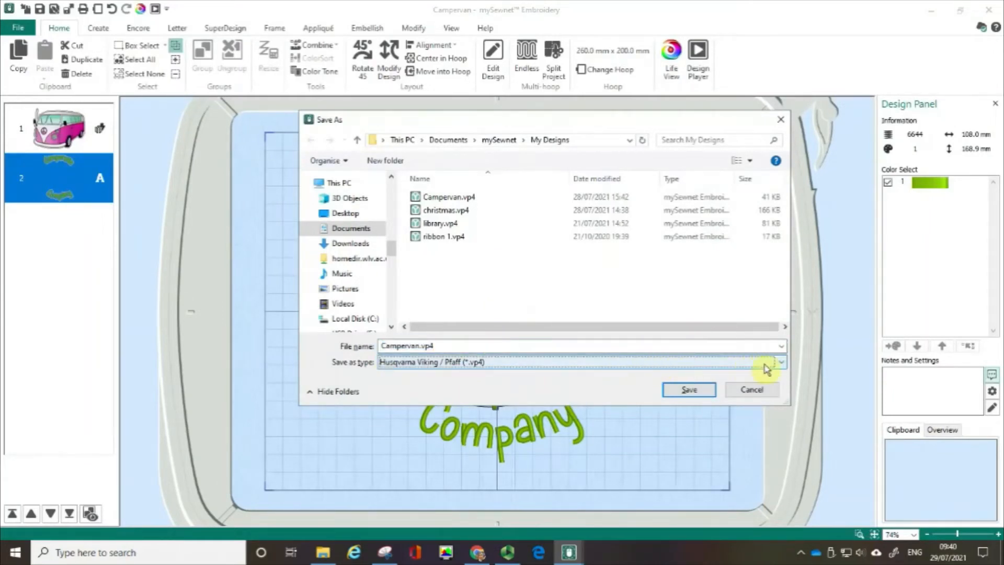
left_click(781, 362)
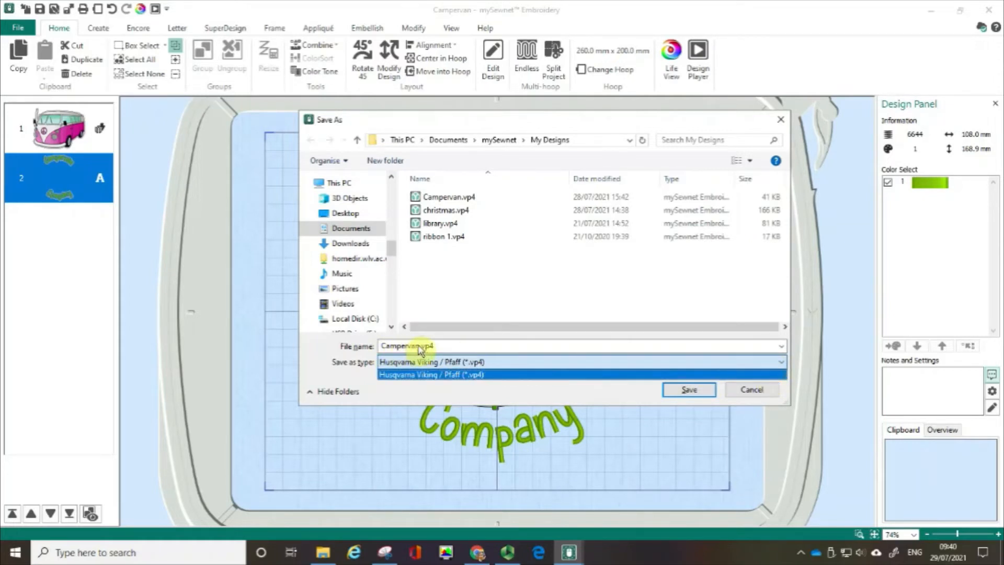
left_click(430, 374)
type(" Company")
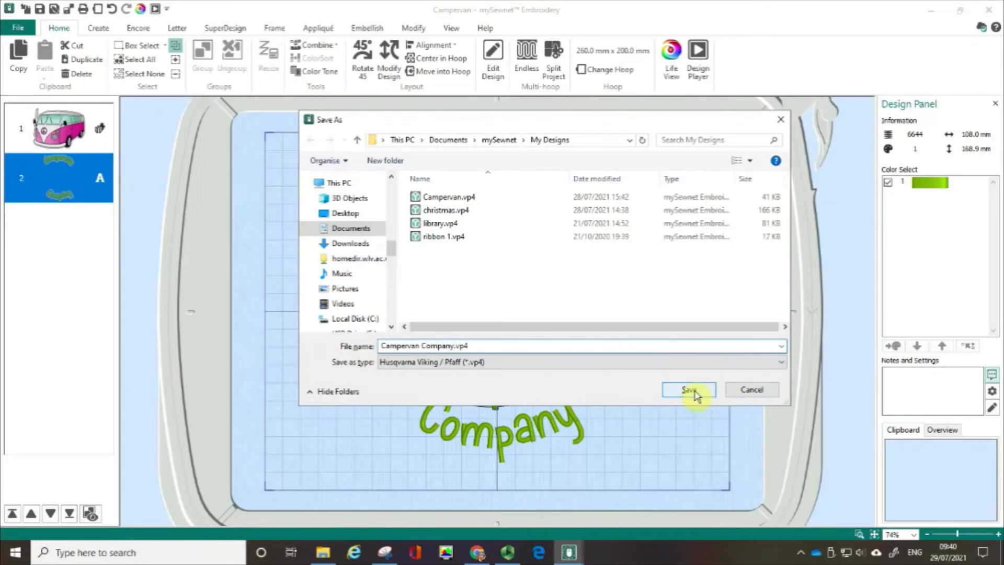
left_click(688, 390)
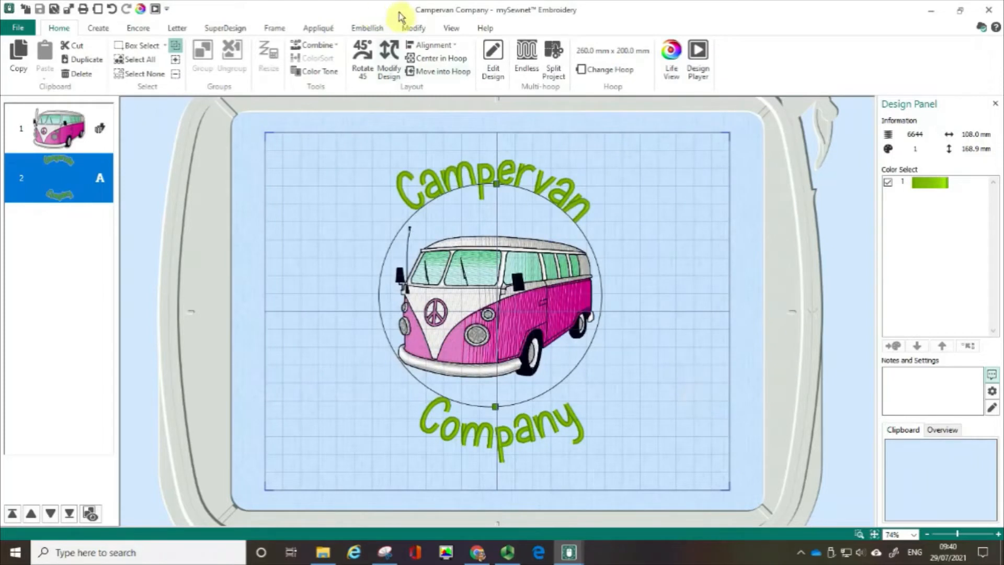
mouse_move(459, 16)
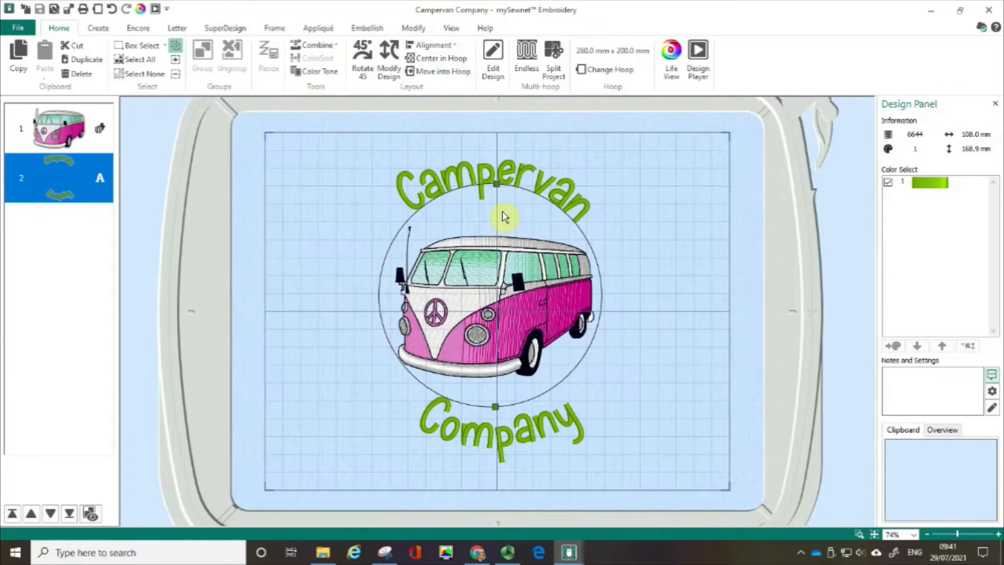
mouse_move(683, 207)
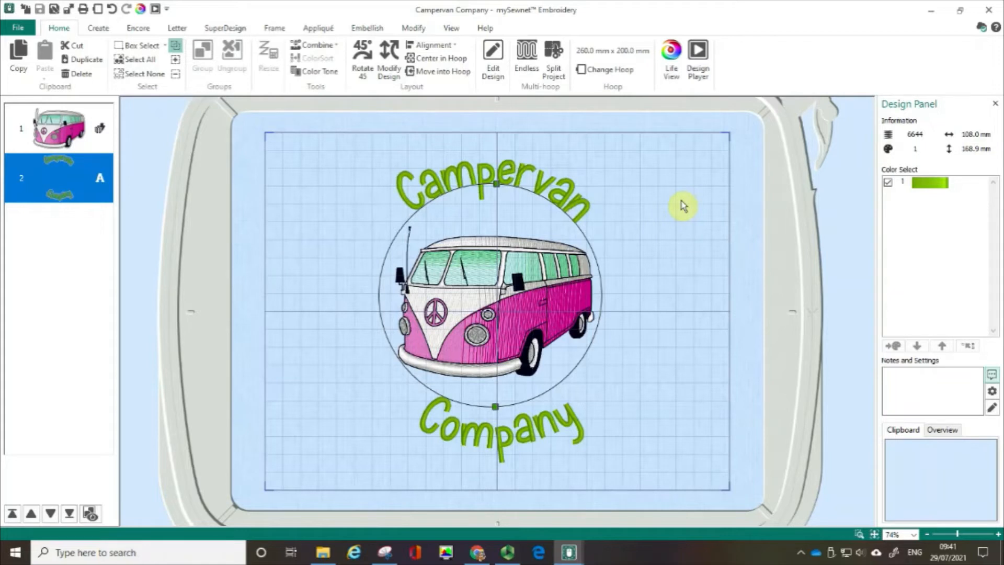
mouse_move(659, 278)
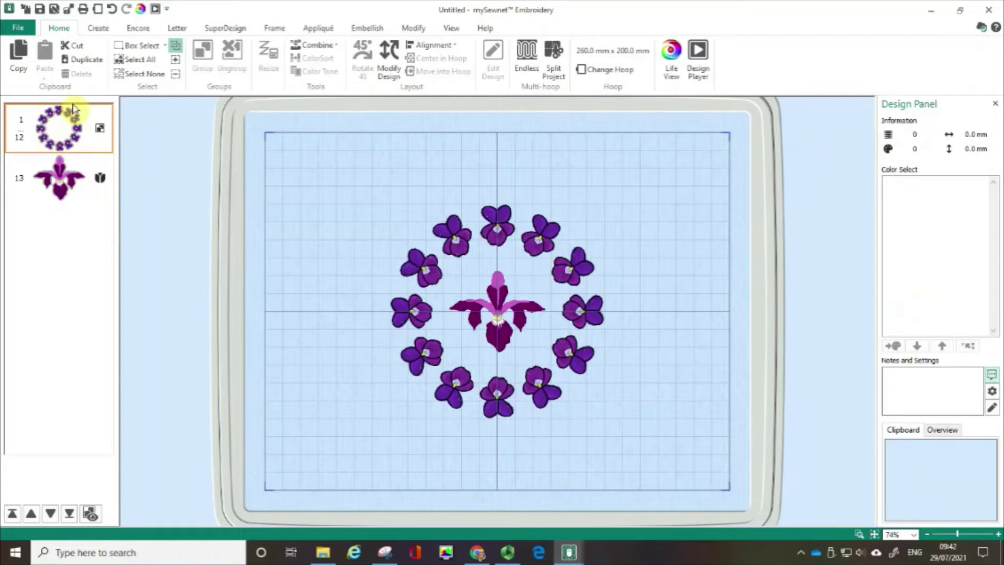
mouse_move(31, 141)
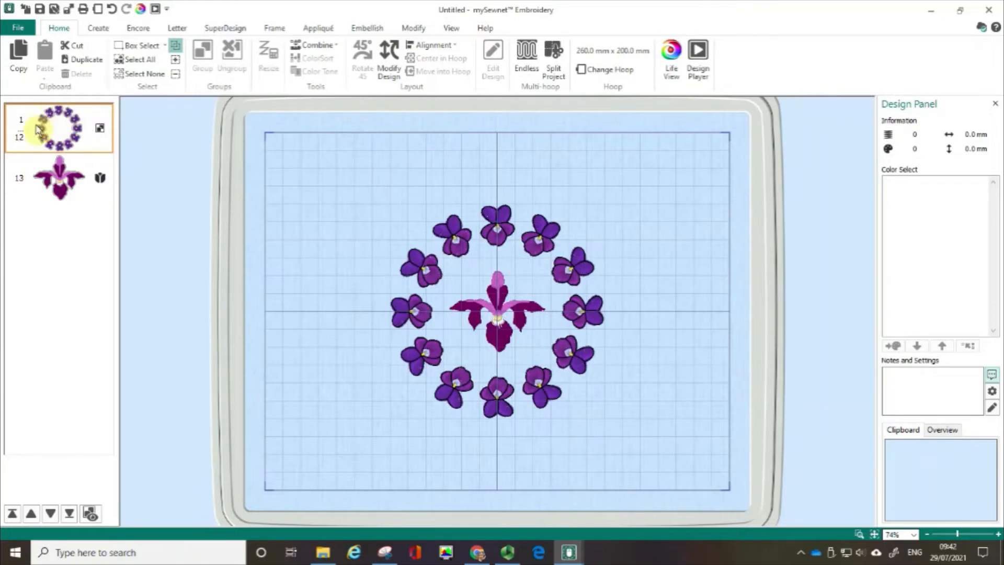
mouse_move(76, 219)
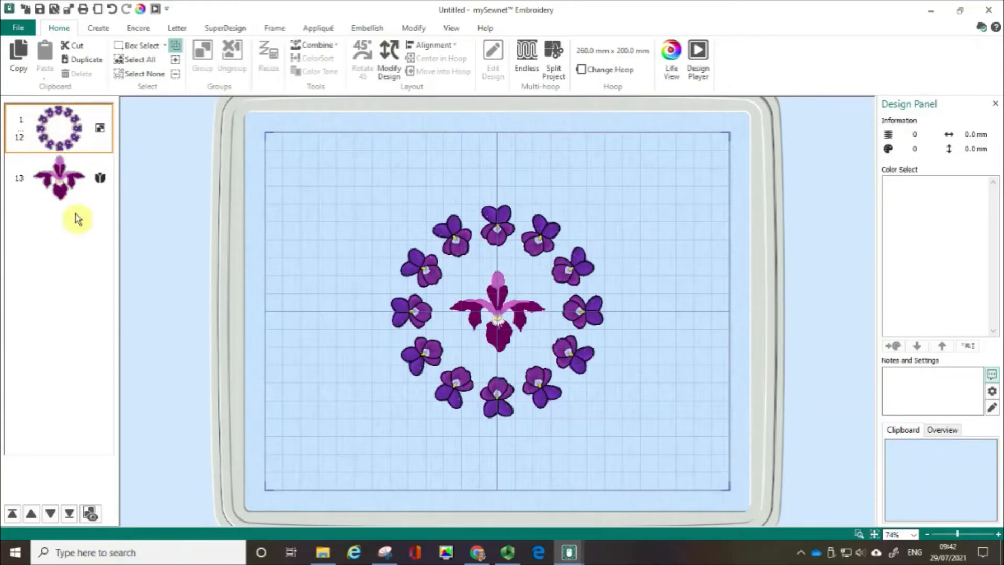
mouse_move(137, 59)
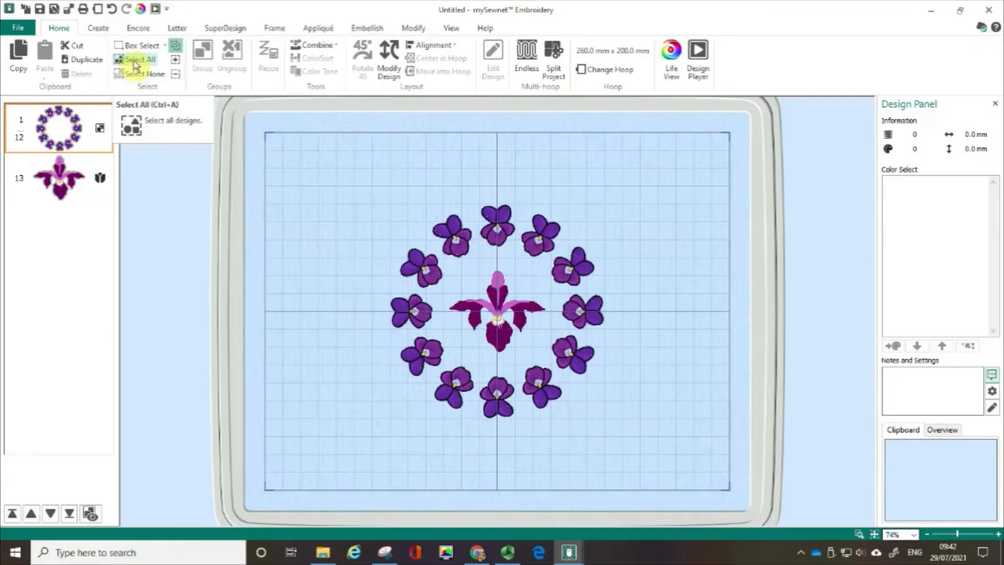
Step: Select all thirteen violet and iris designs together (13,248 stitches)
left_click(141, 59)
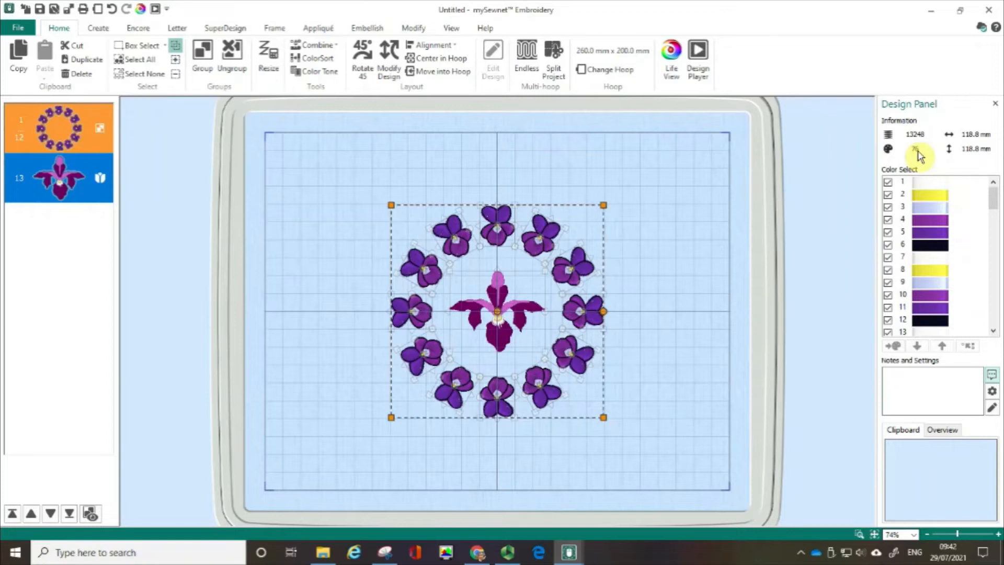
mouse_move(802, 164)
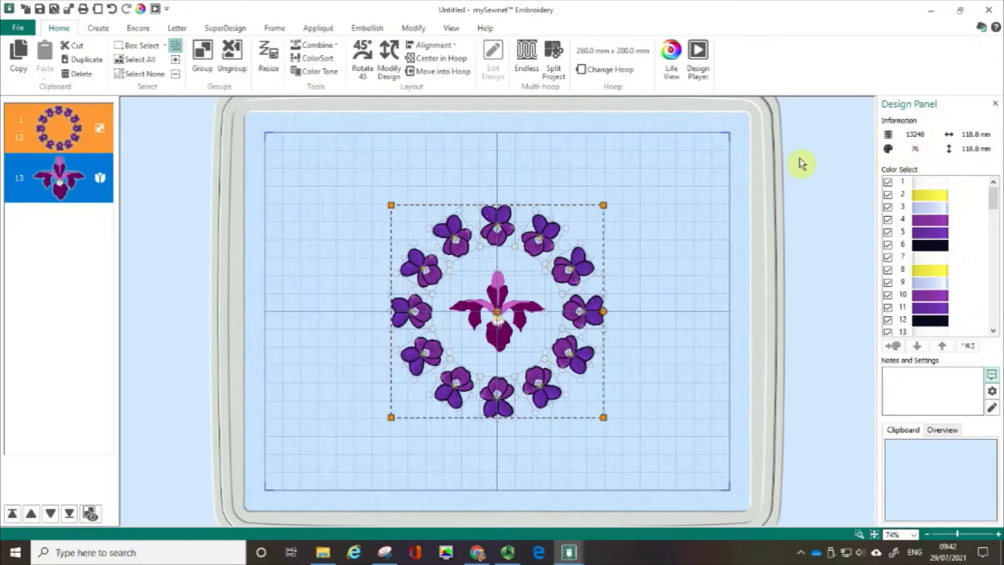
mouse_move(473, 180)
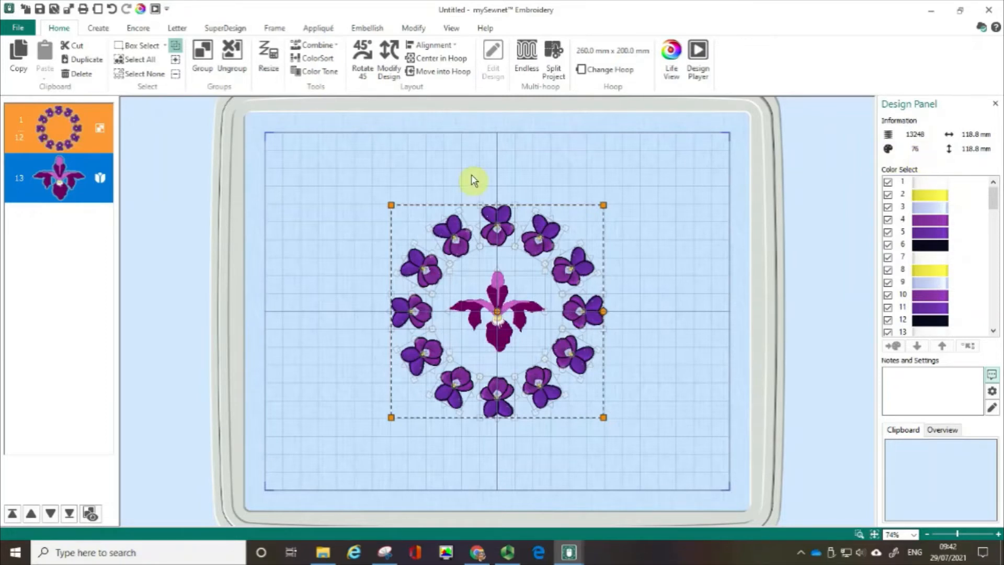
mouse_move(316, 45)
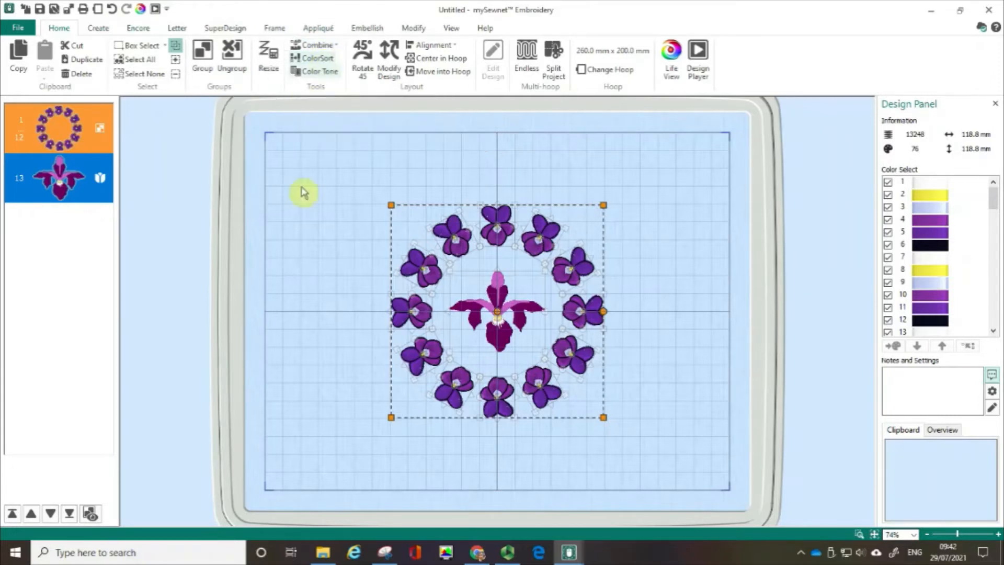
mouse_move(337, 249)
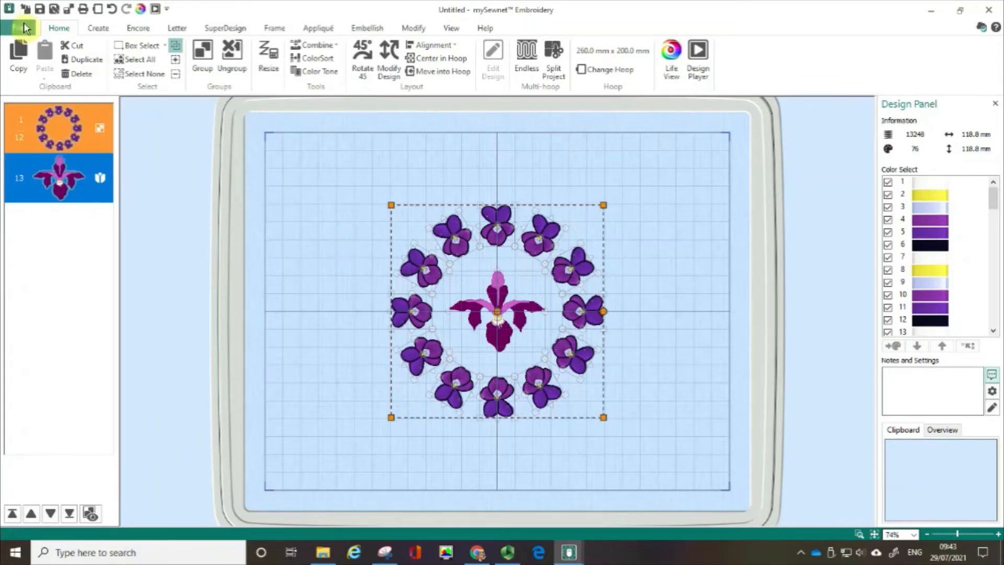
Step: Open the File page with voilet.vp4 listed in recent projects
left_click(22, 24)
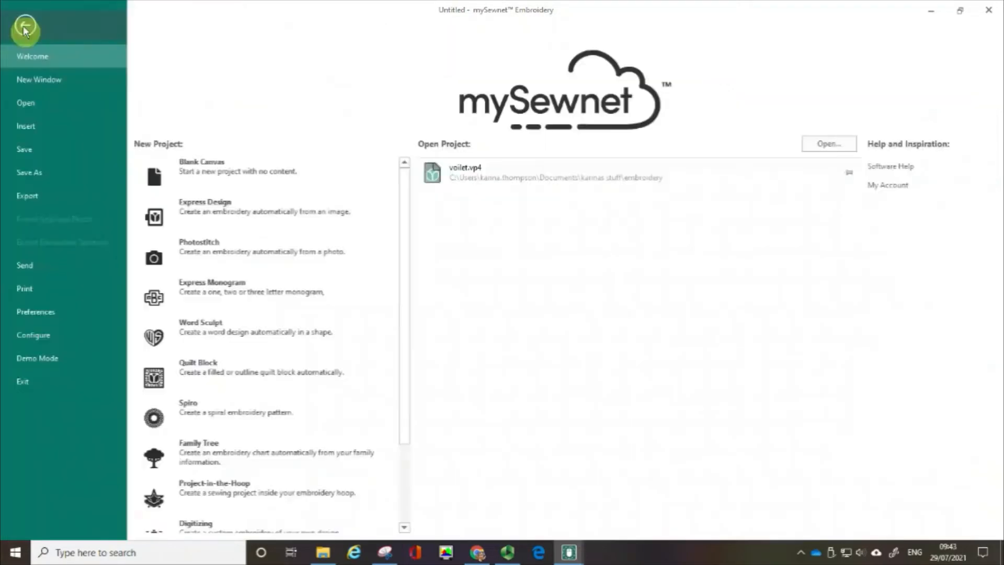
mouse_move(27, 190)
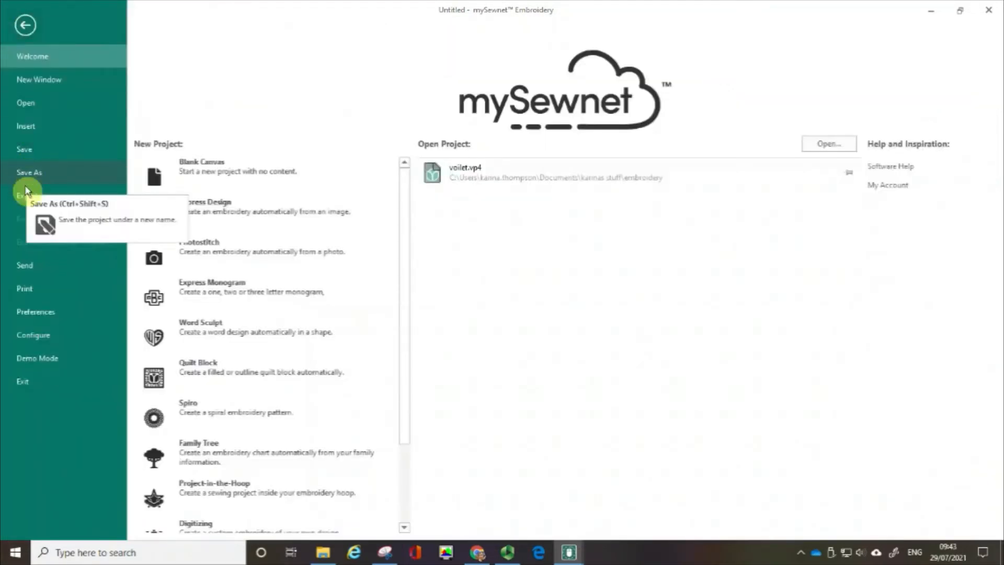
Step: Open the Export dialog and view the file format list with .vp3 highlighted
left_click(24, 192)
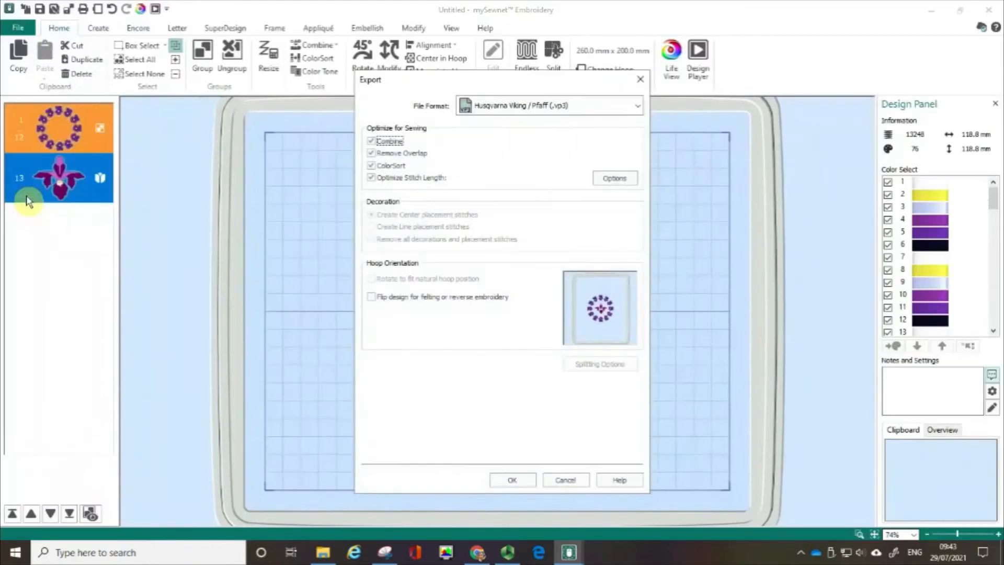
mouse_move(509, 374)
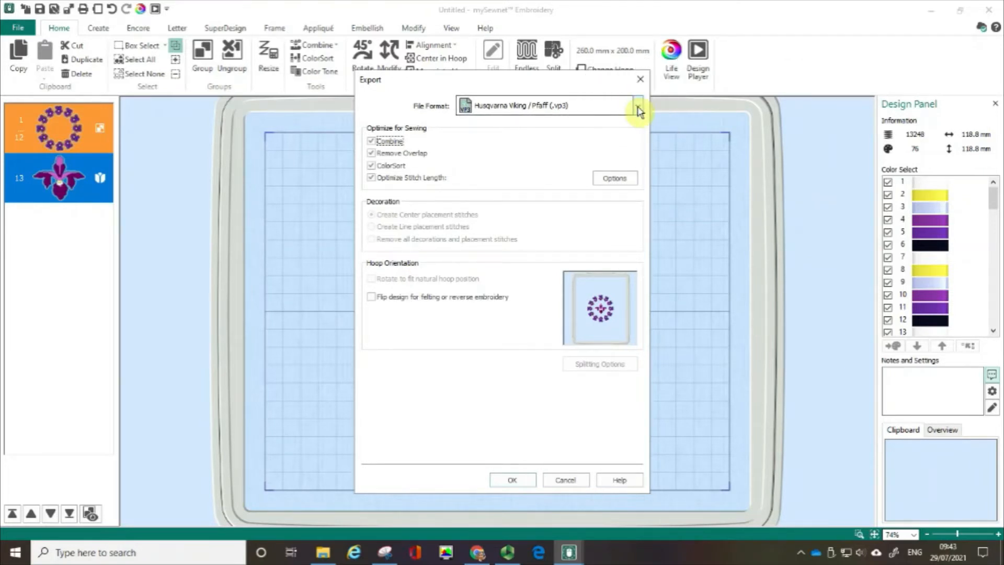
left_click(638, 105)
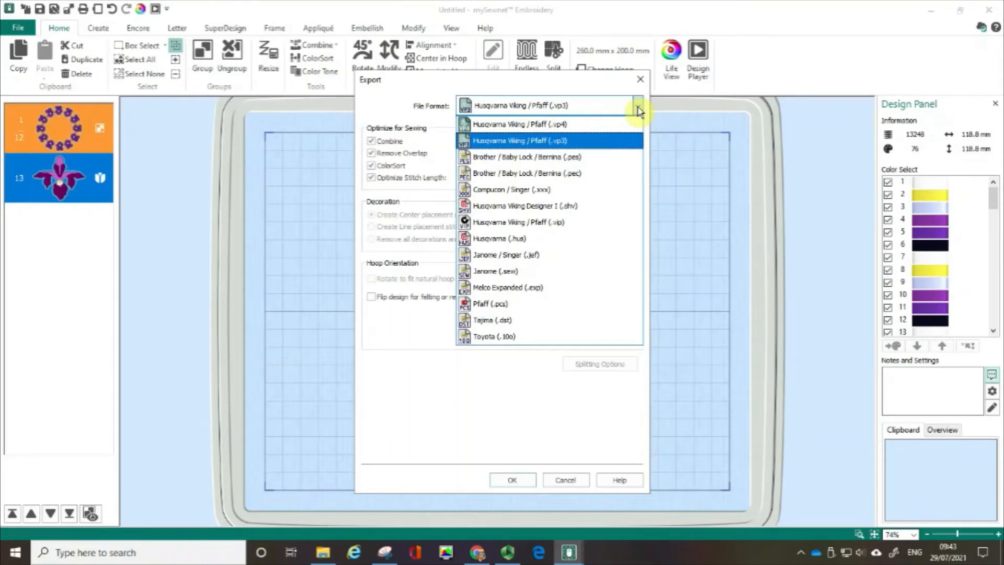
mouse_move(617, 125)
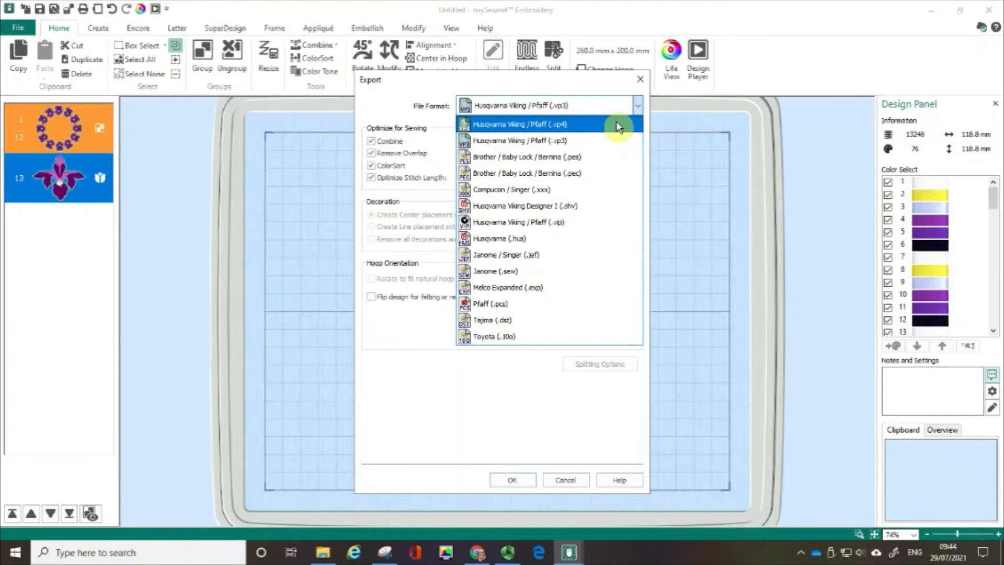
mouse_move(549, 141)
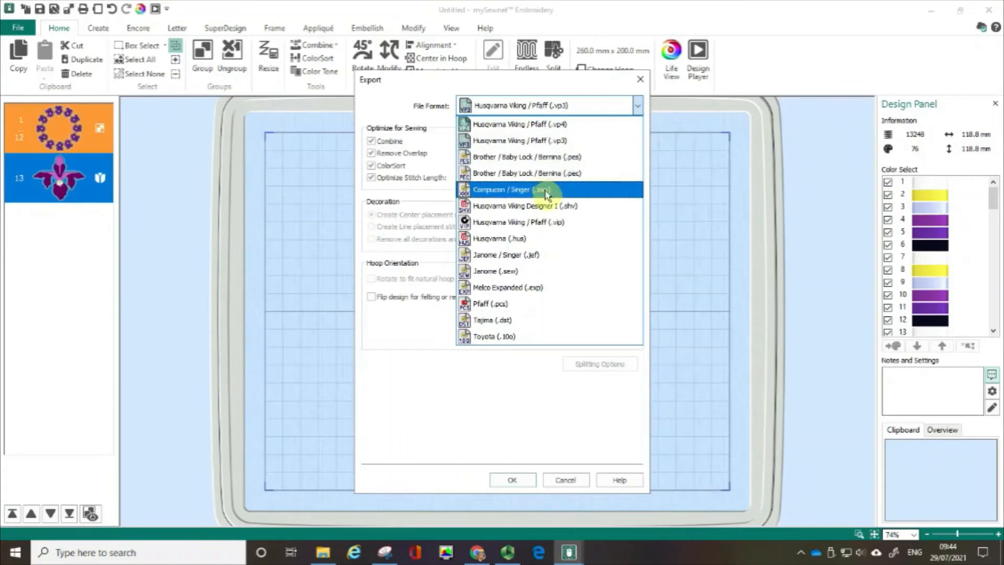
mouse_move(545, 245)
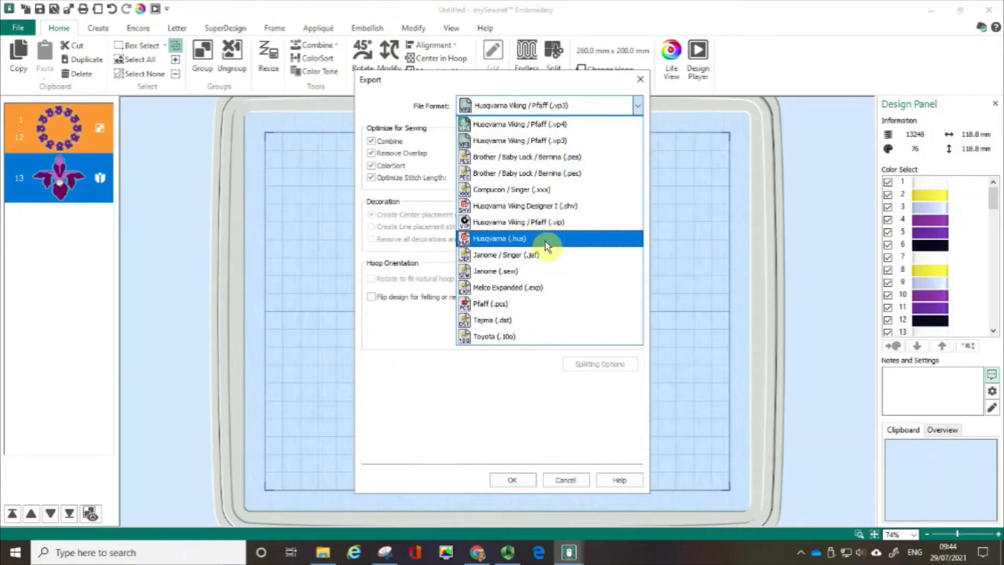
mouse_move(547, 259)
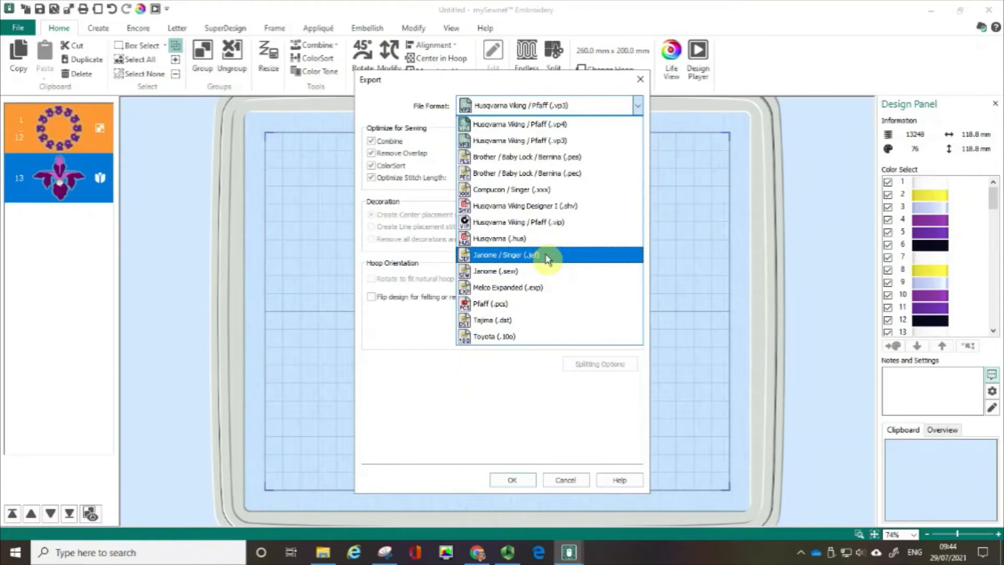
mouse_move(544, 296)
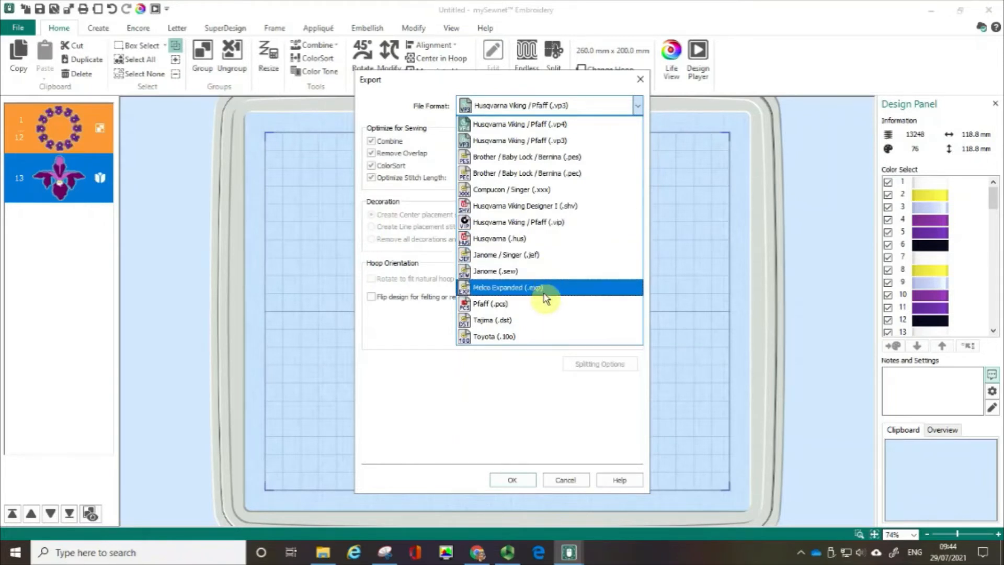
mouse_move(544, 324)
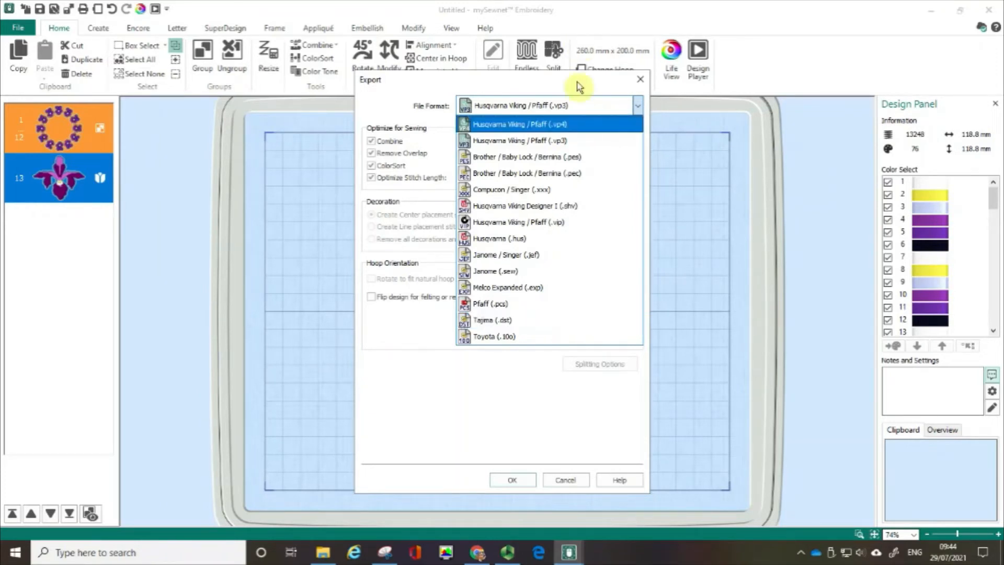
mouse_move(568, 141)
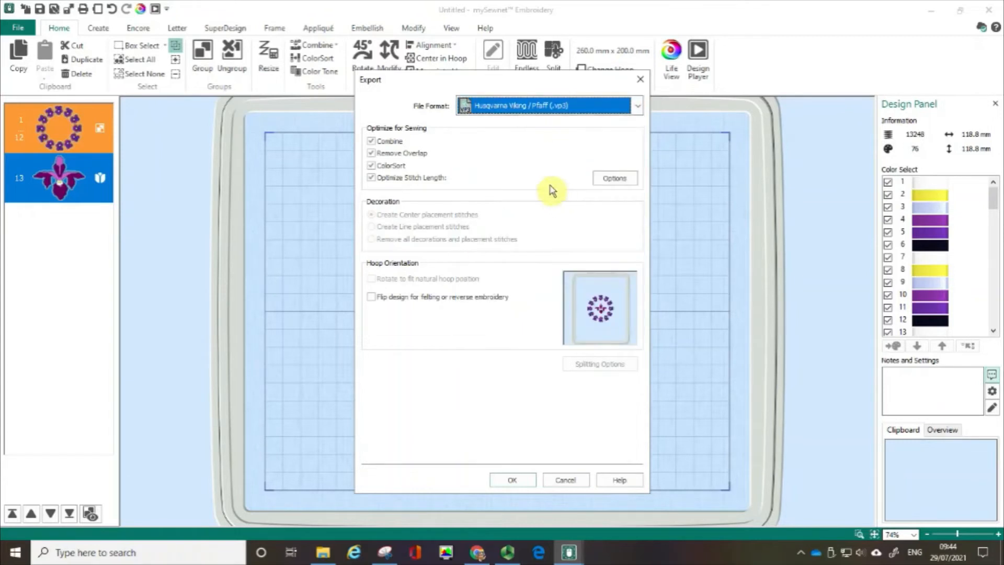
mouse_move(529, 164)
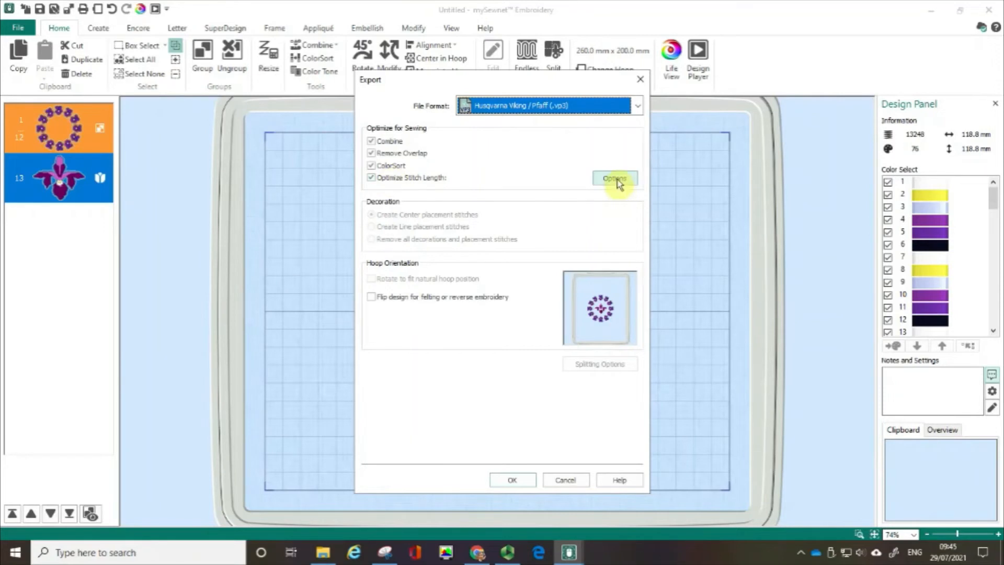
left_click(614, 179)
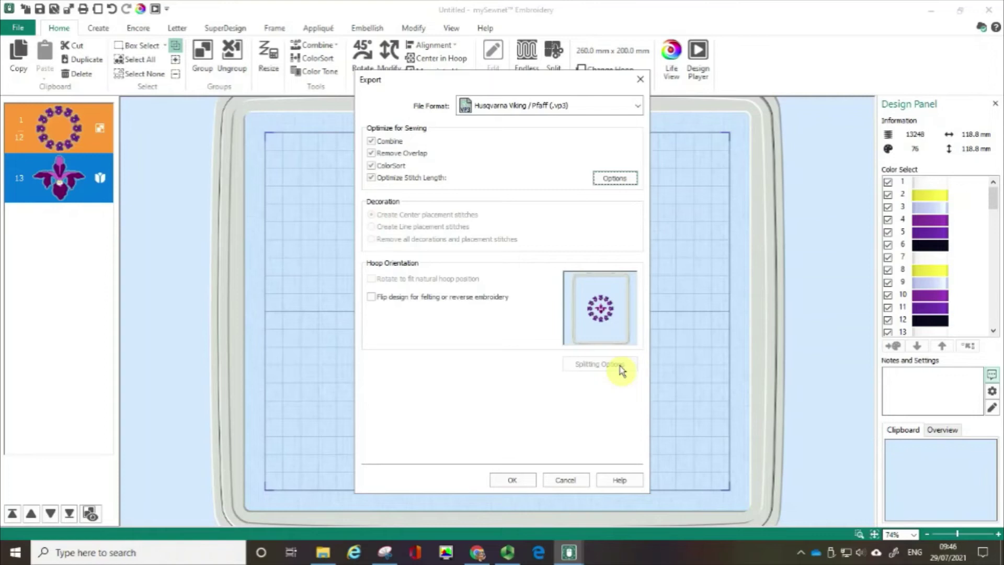
mouse_move(411, 167)
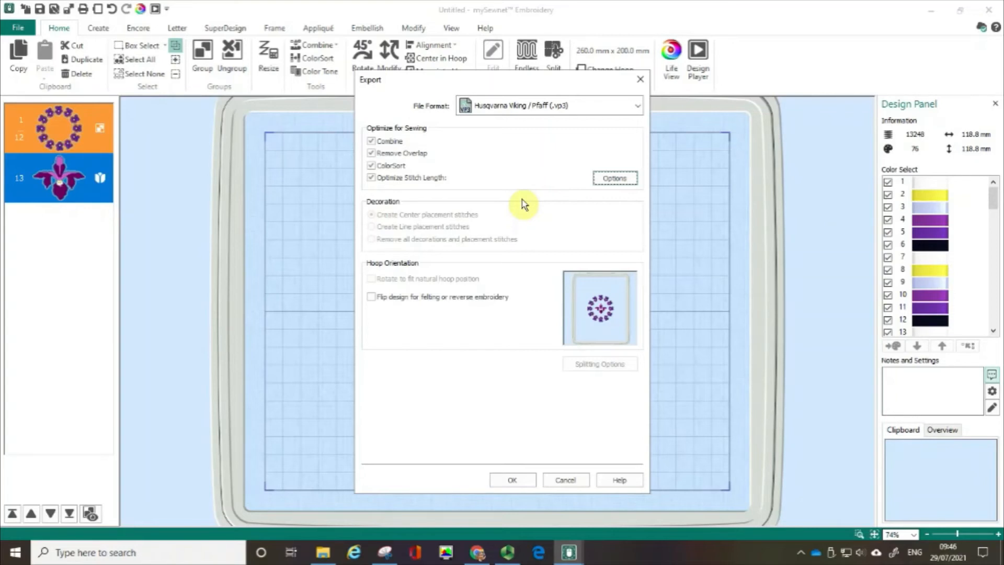
mouse_move(420, 230)
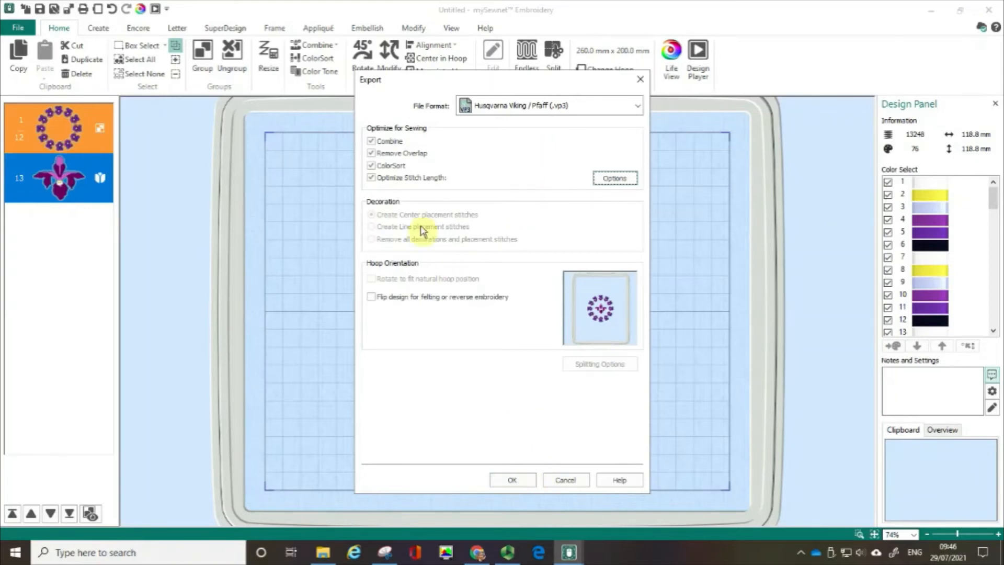
left_click(371, 165)
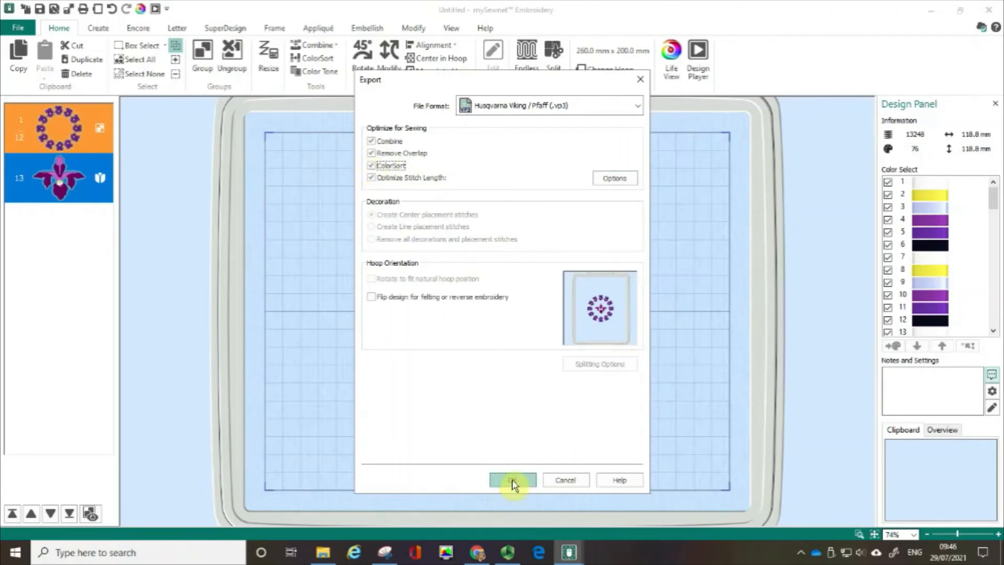
Step: Export the design as 'Violets and Iris.vp3' into My Designs
left_click(512, 479)
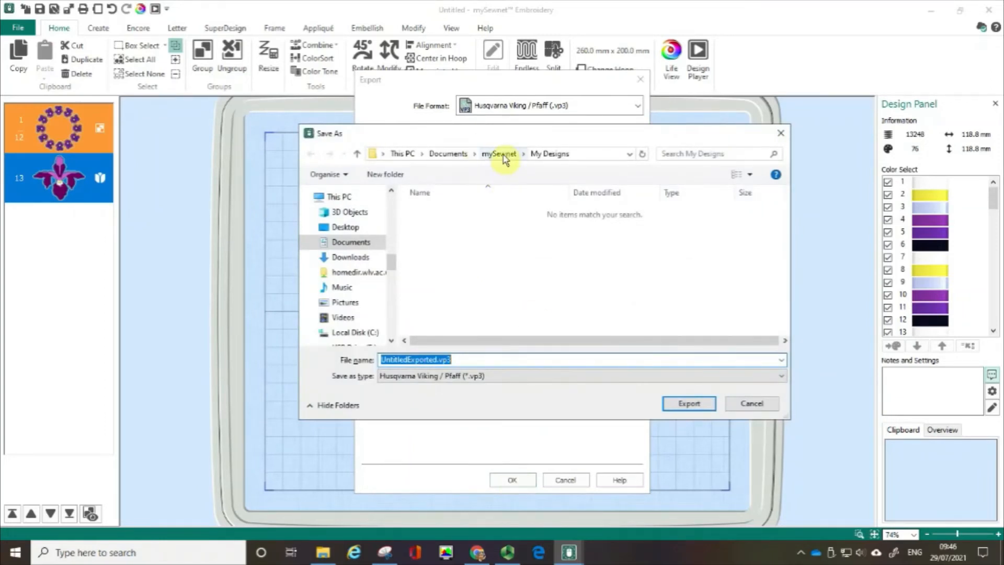
mouse_move(486, 159)
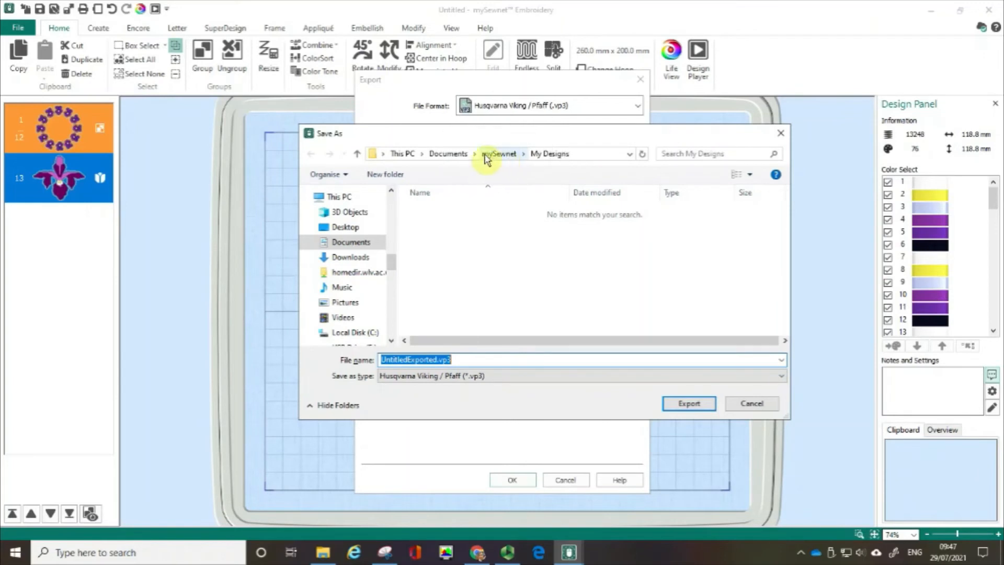
mouse_move(461, 160)
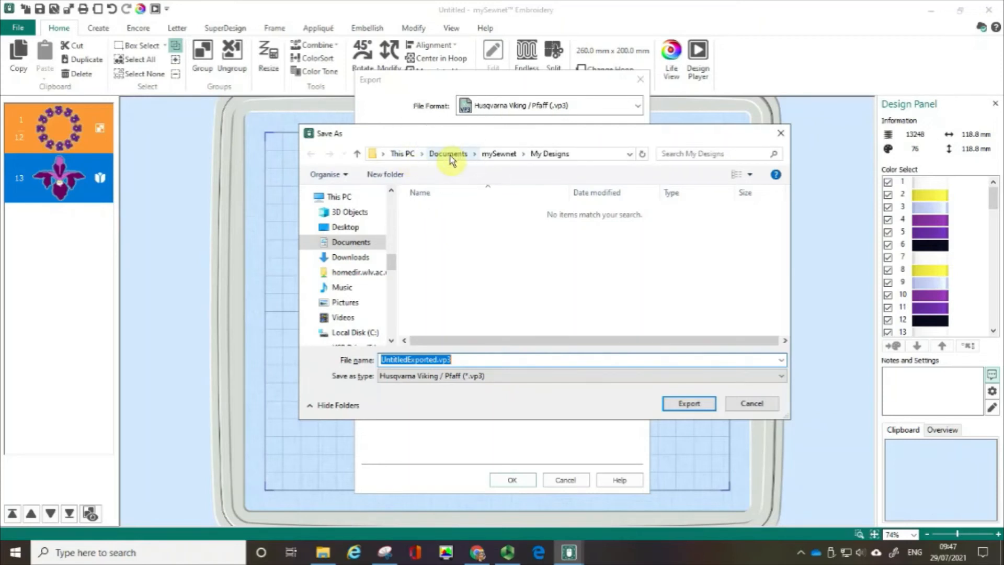
mouse_move(537, 158)
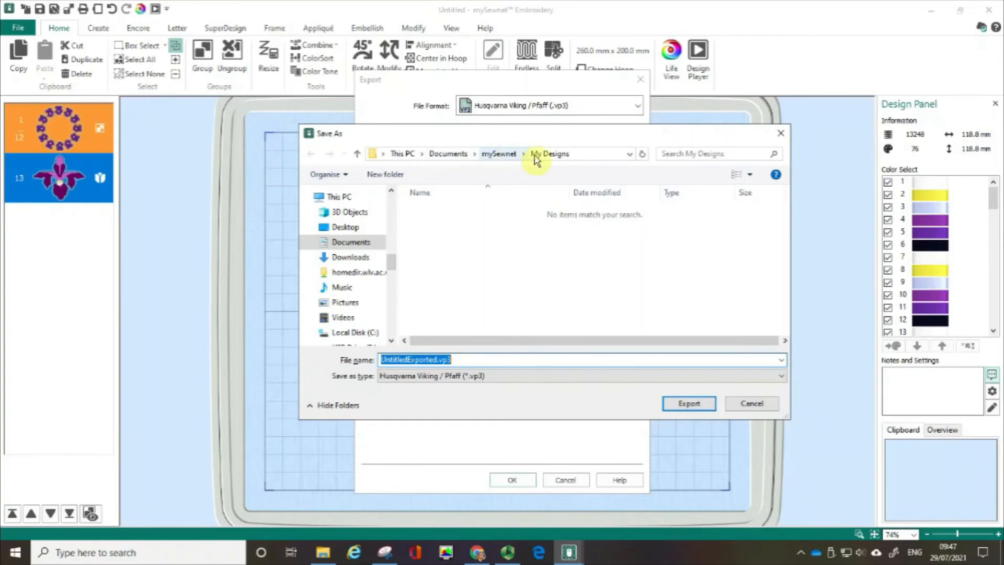
mouse_move(544, 159)
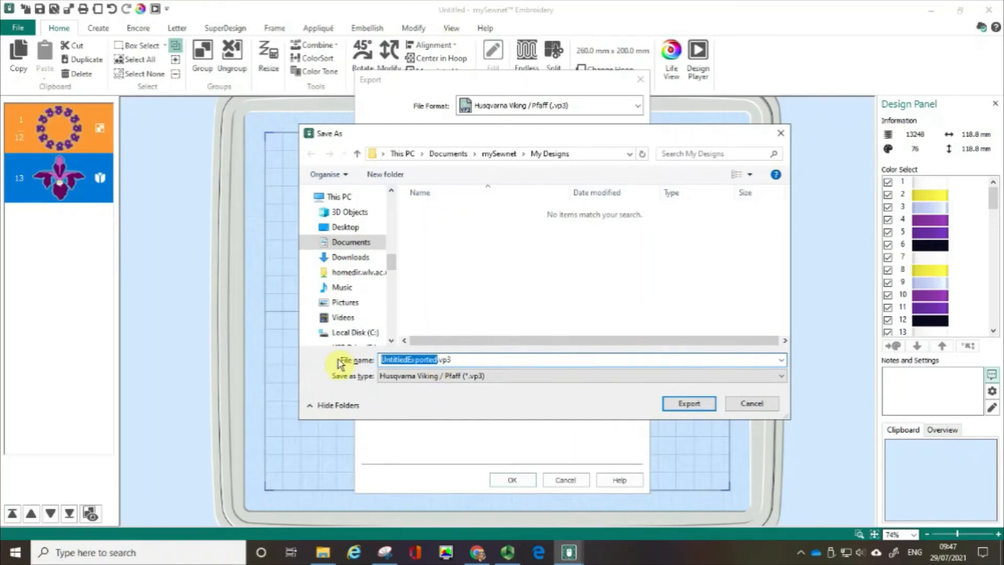
type("Violets and .vp3")
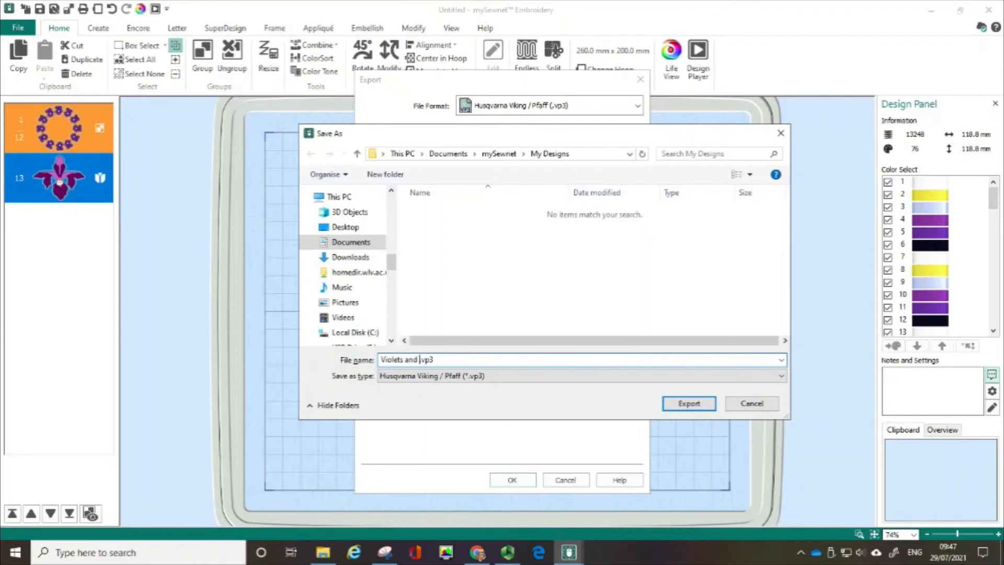
type("lr")
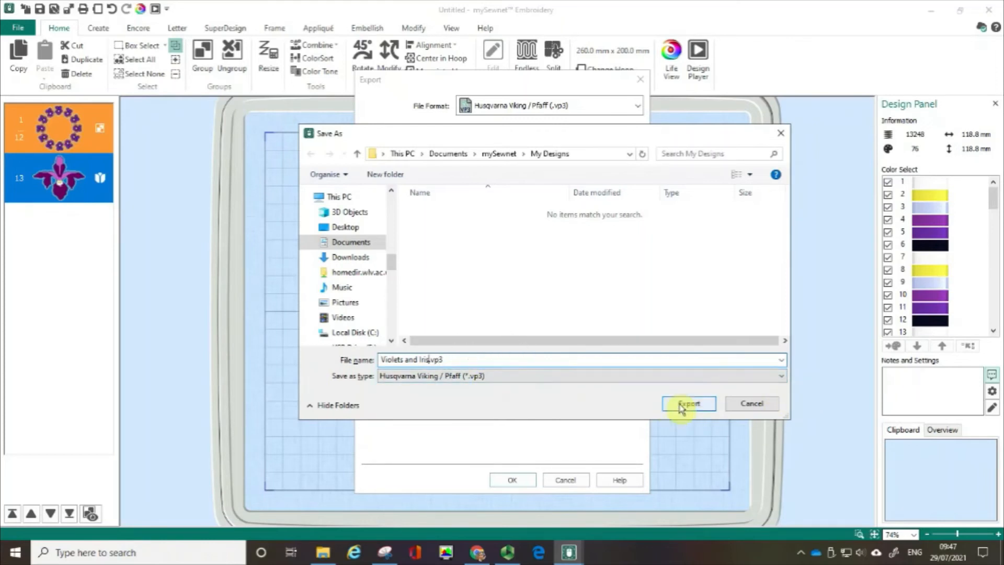
left_click(689, 403)
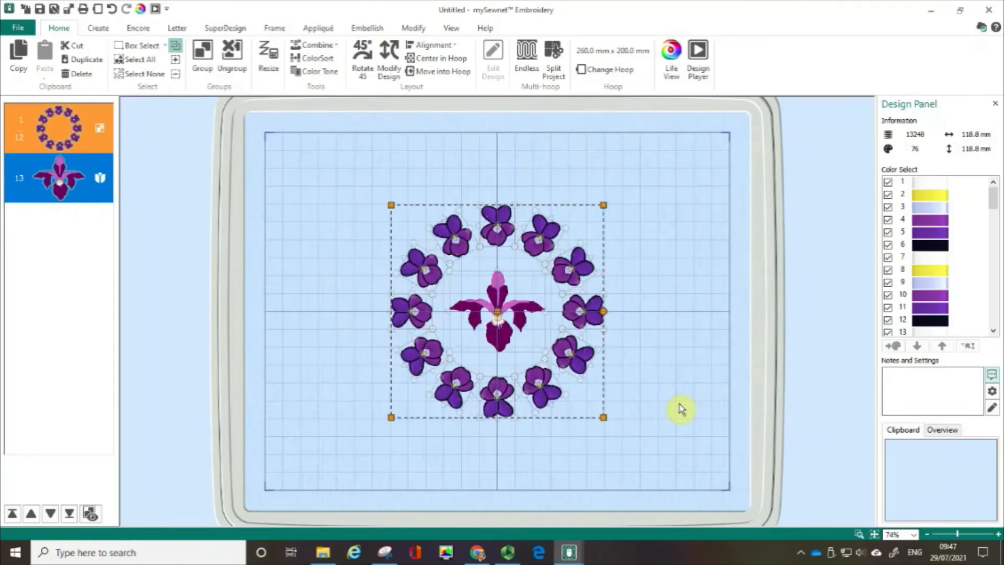
mouse_move(476, 29)
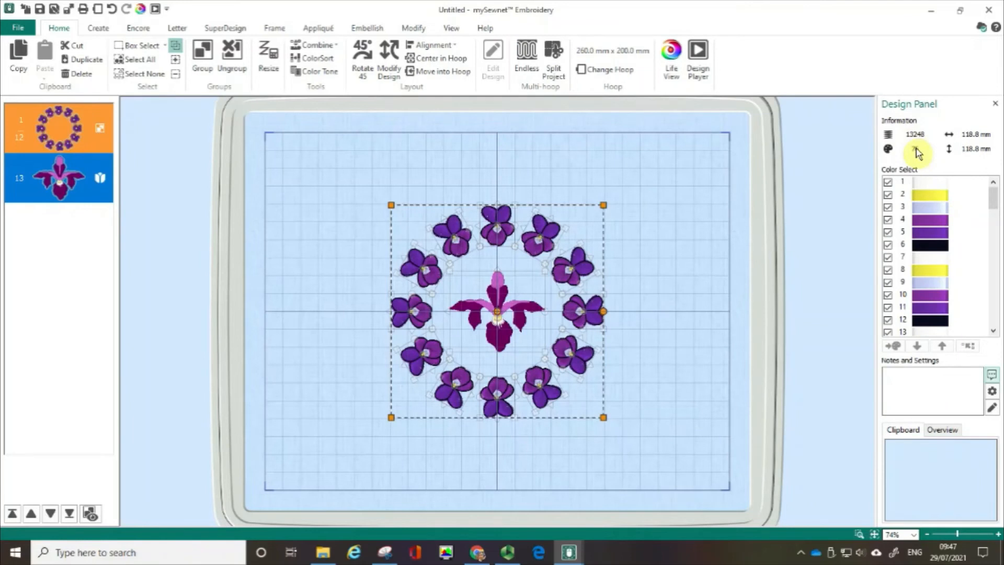
mouse_move(930, 10)
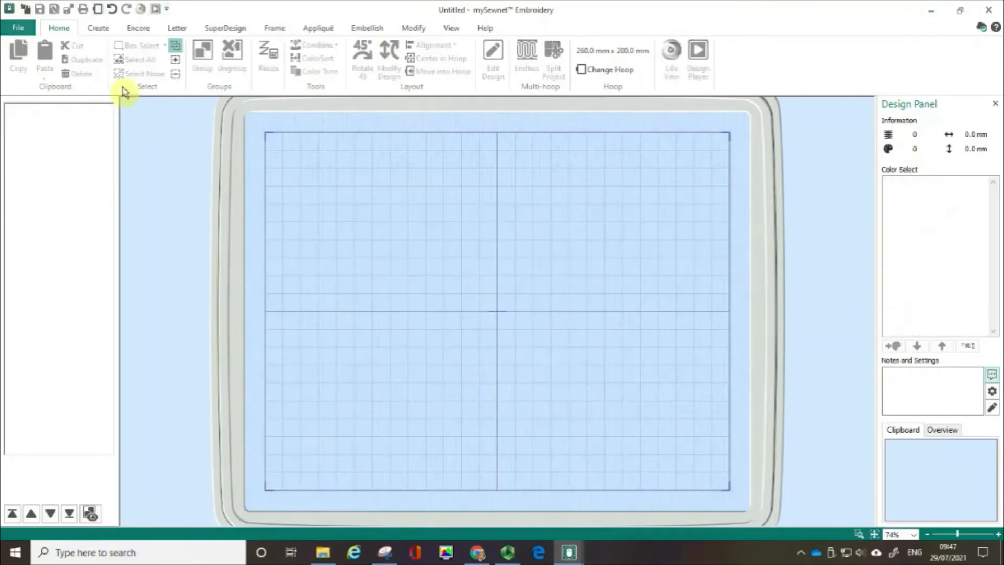
mouse_move(414, 214)
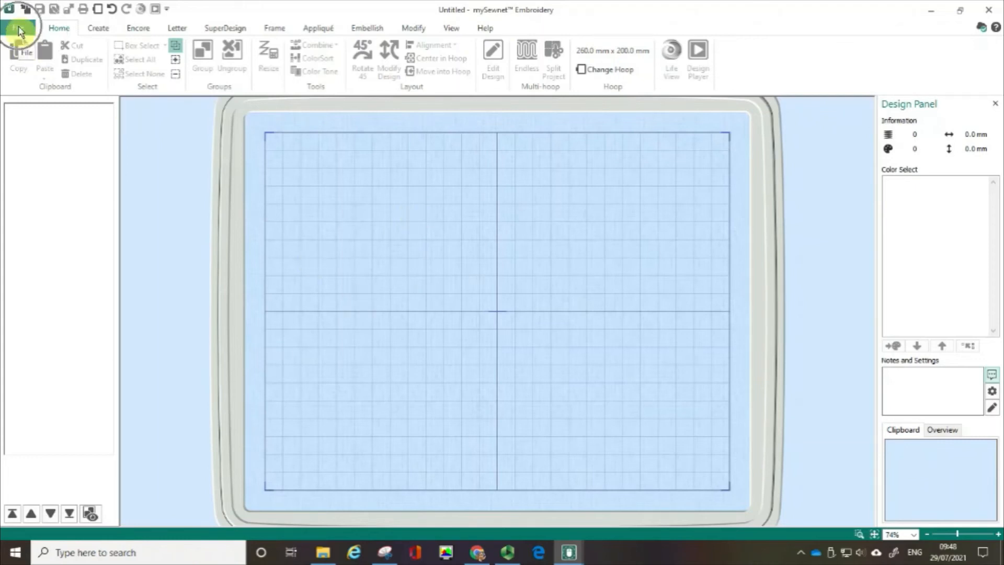
mouse_move(27, 10)
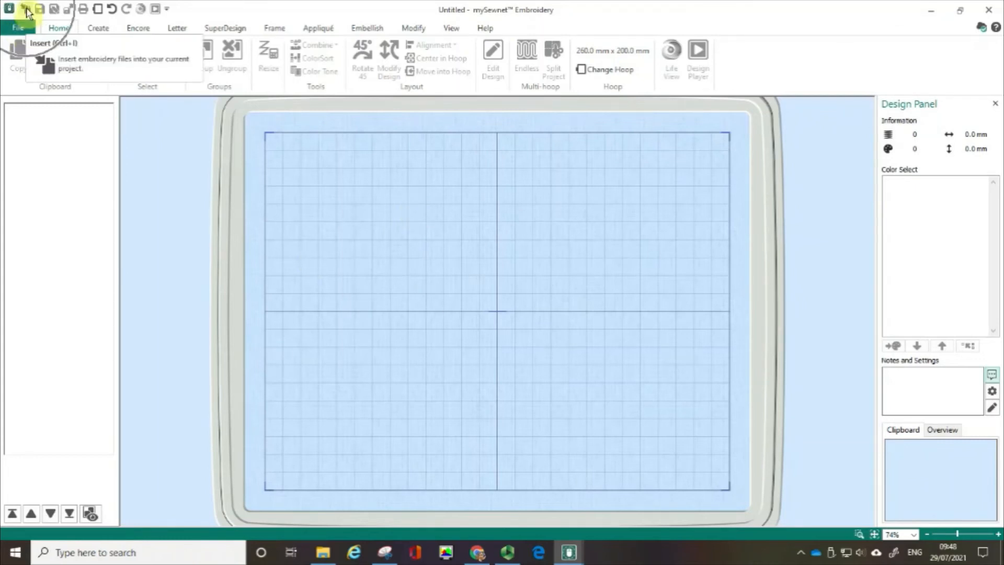
Step: Insert a file from My Designs, previewing Violets and Iris.vp3 first
left_click(23, 9)
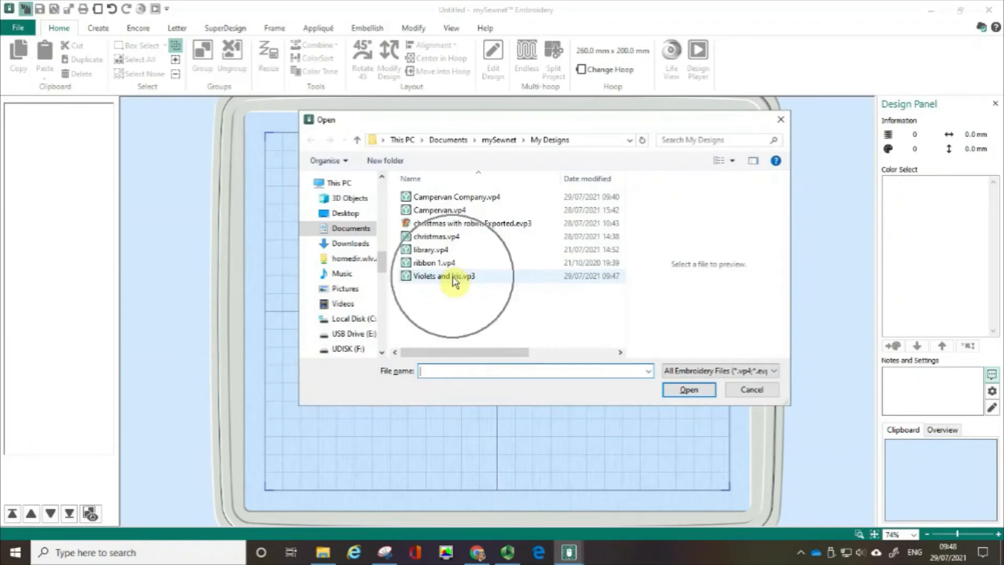
left_click(445, 276)
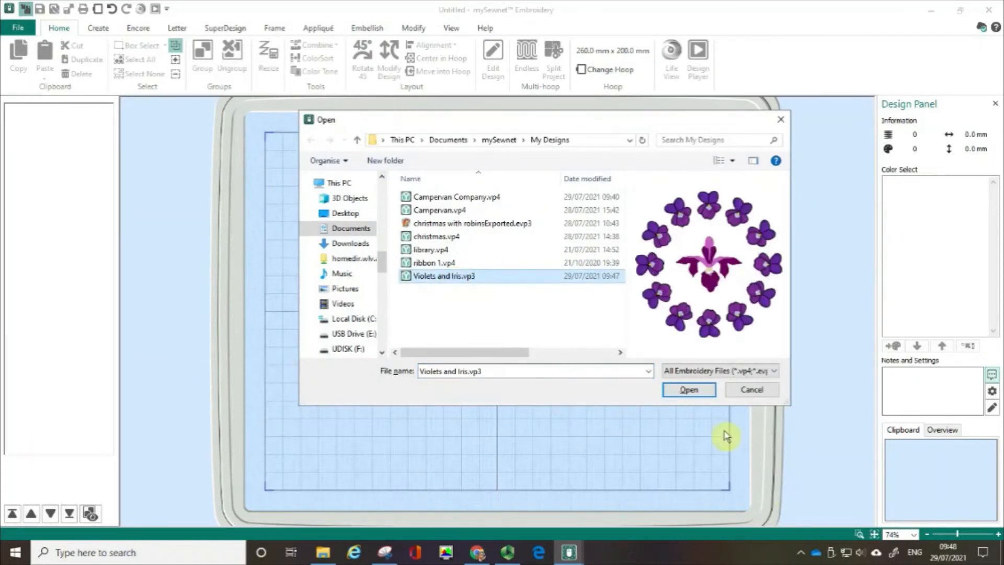
left_click(689, 389)
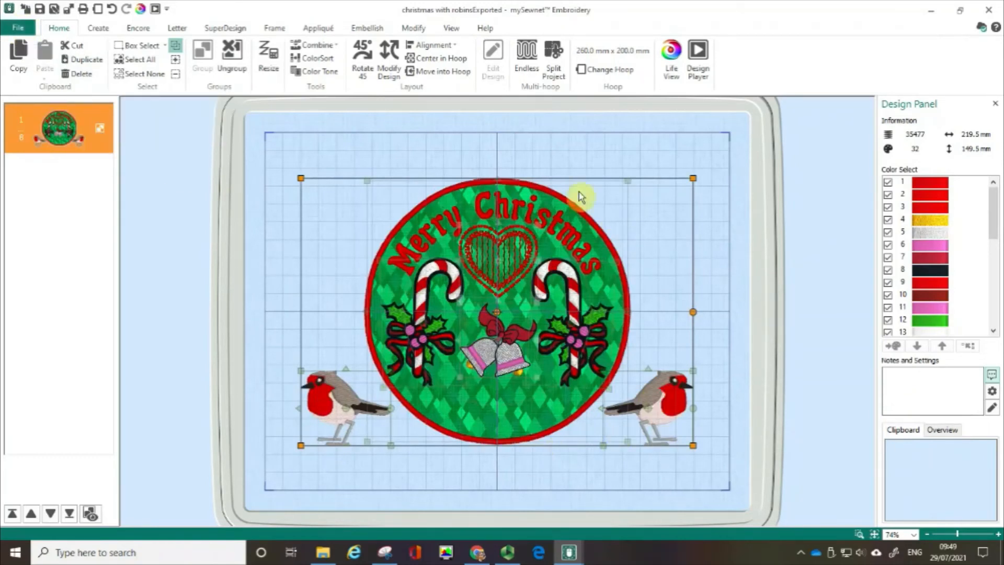
Step: Start exporting the Christmas robins design from the File menu
left_click(20, 28)
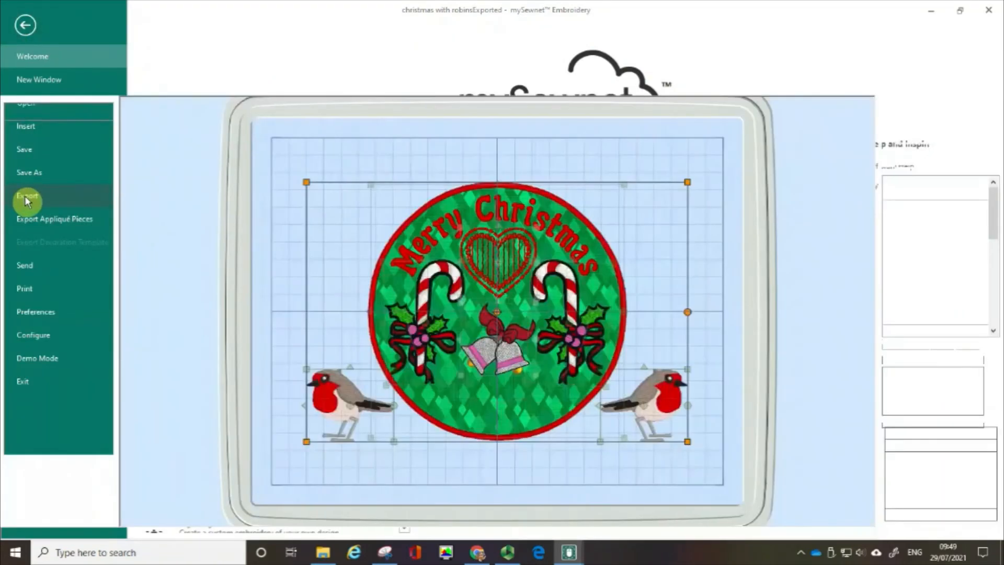
left_click(26, 198)
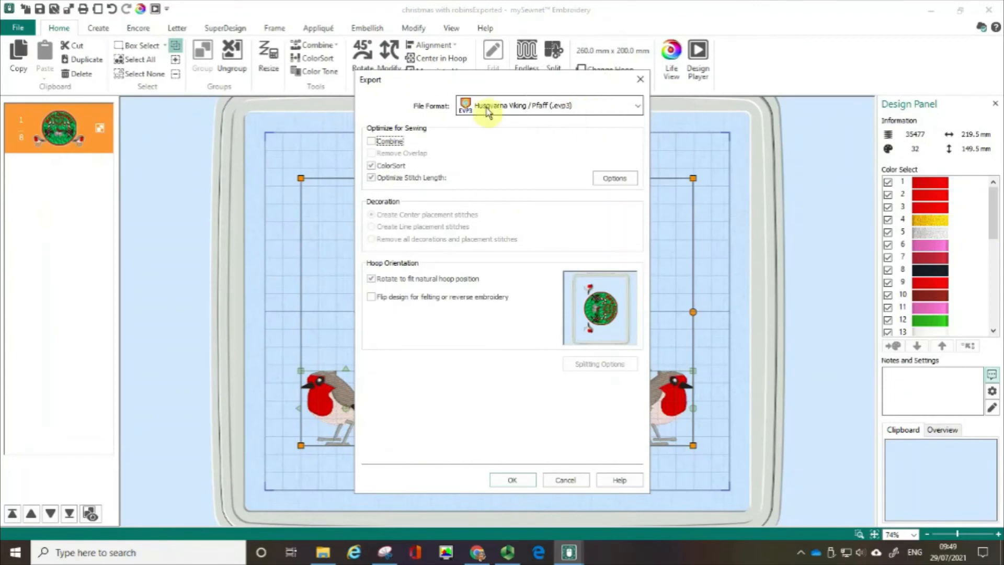
mouse_move(570, 116)
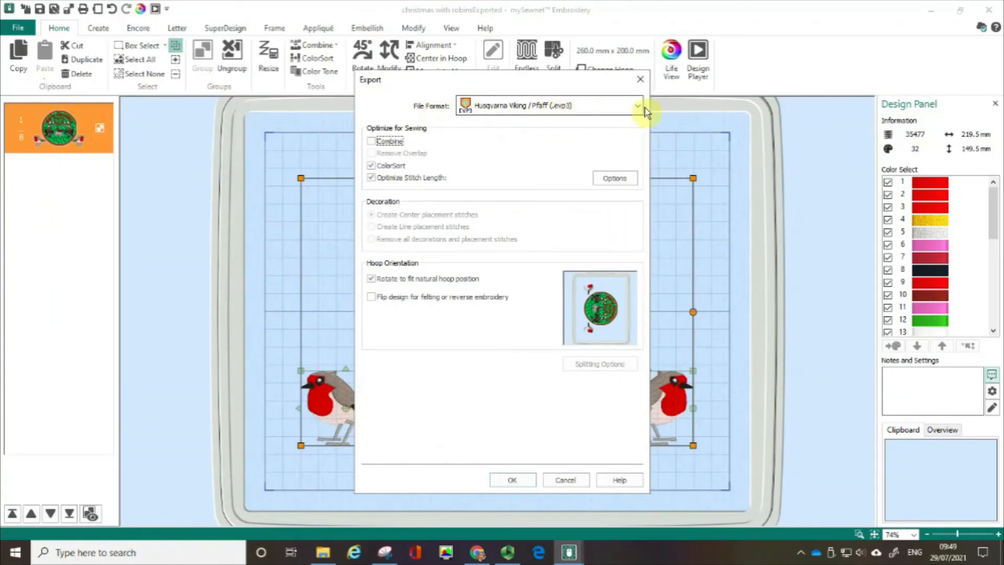
Step: Open the Export file format list, which offers only Husqvarna Viking/Pfaff .vp3
left_click(637, 106)
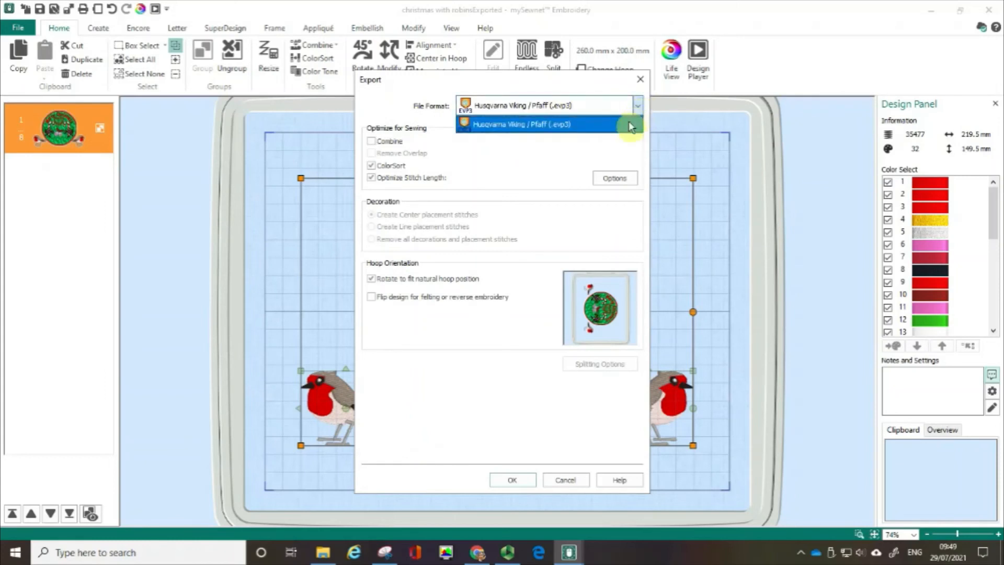